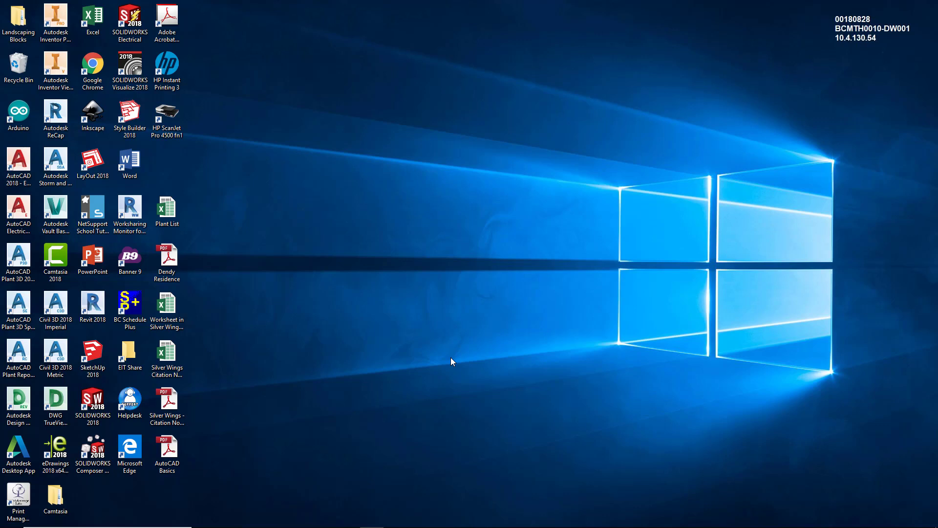
Launch AutoCAD 2018 from its desktop shortcut icon.
left_click(55, 165)
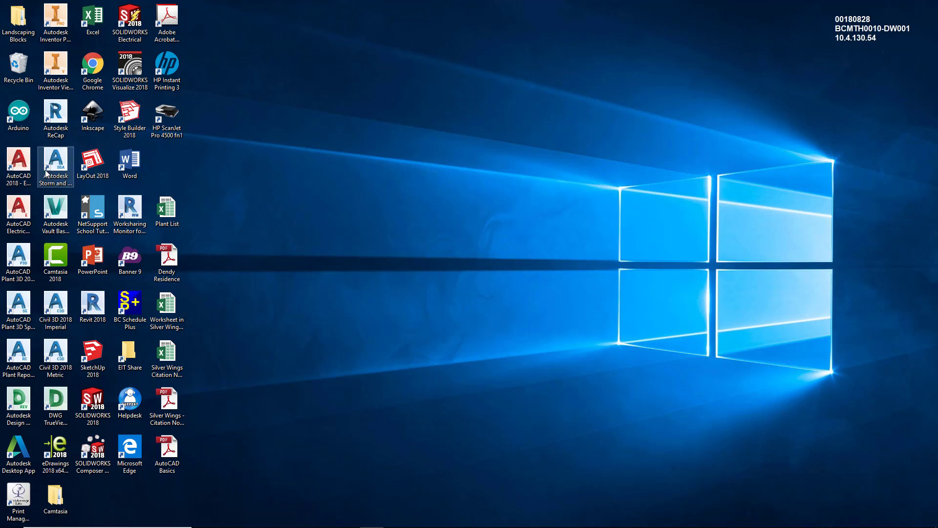
left_click(18, 163)
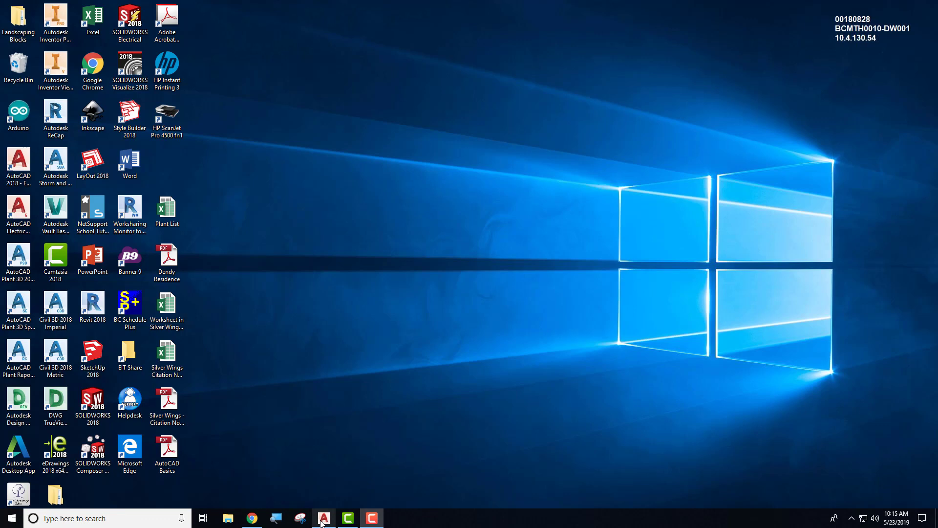
Let AutoCAD load, then scroll through the Start page's recent documents and notifications.
left_click(323, 518)
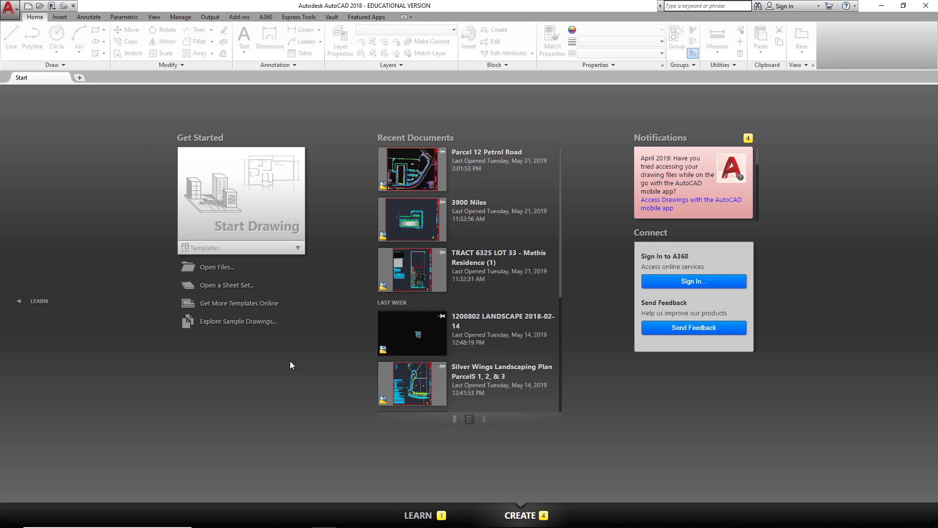
mouse_move(293, 179)
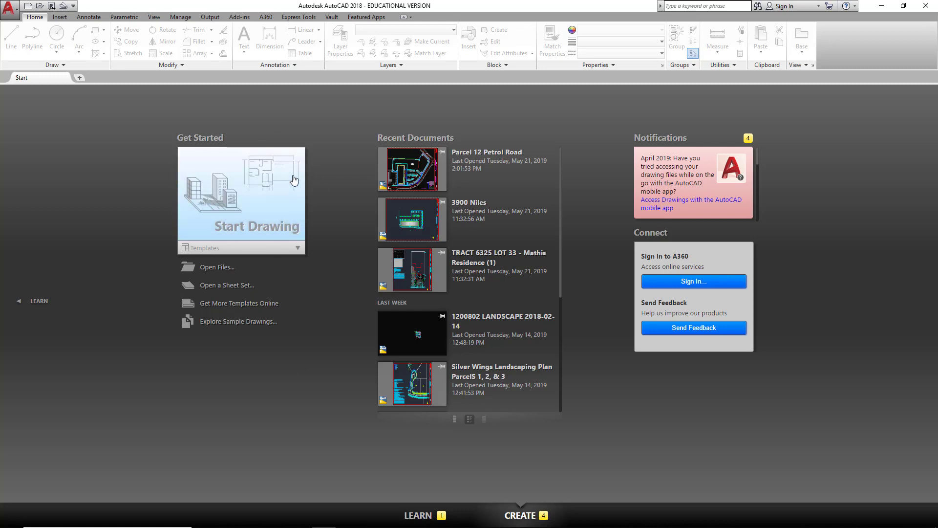
mouse_move(242, 212)
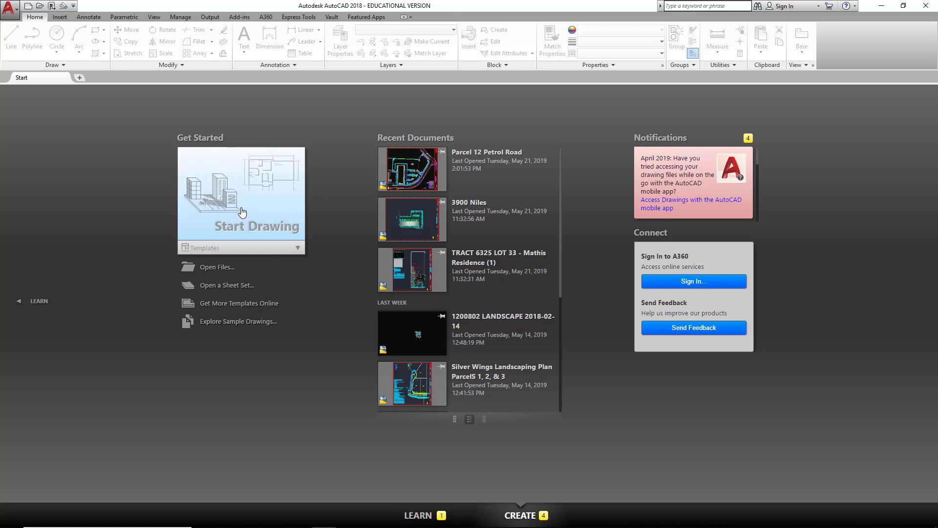
mouse_move(243, 208)
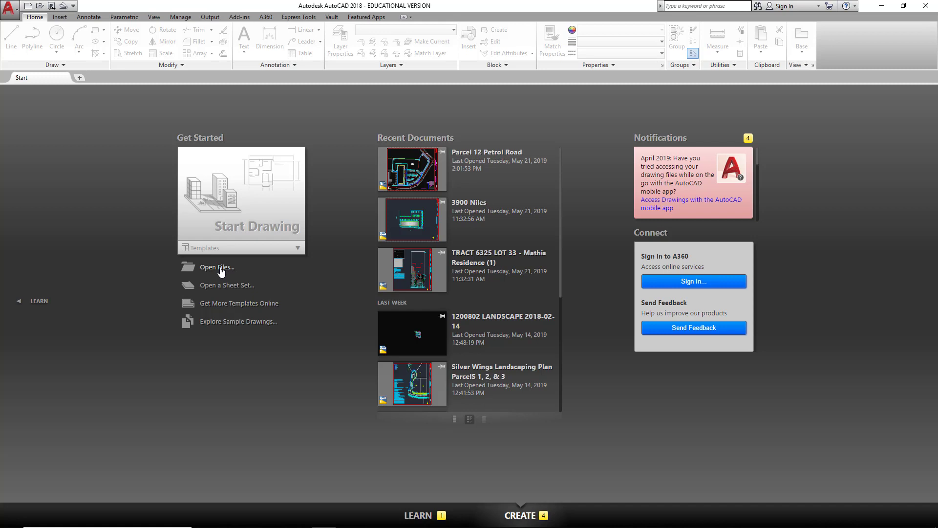
mouse_move(326, 240)
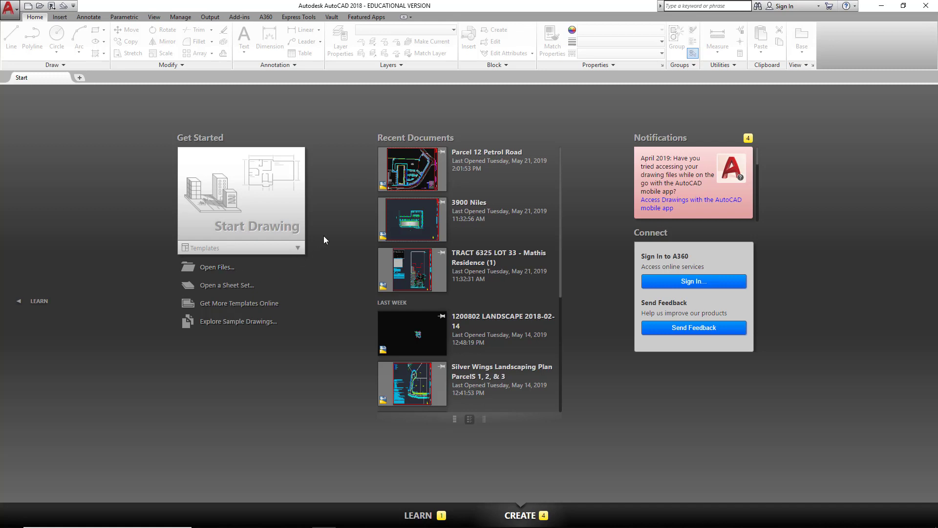
mouse_move(560, 172)
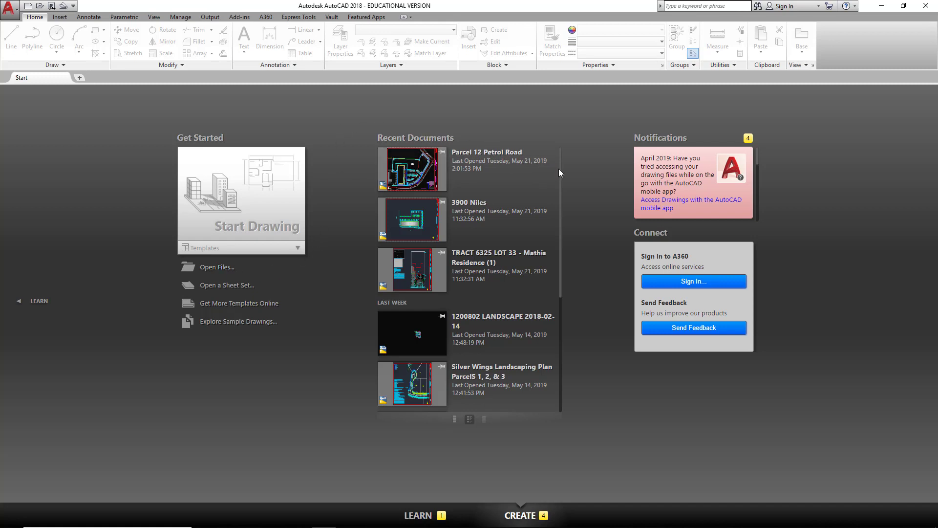
scroll("down", 3)
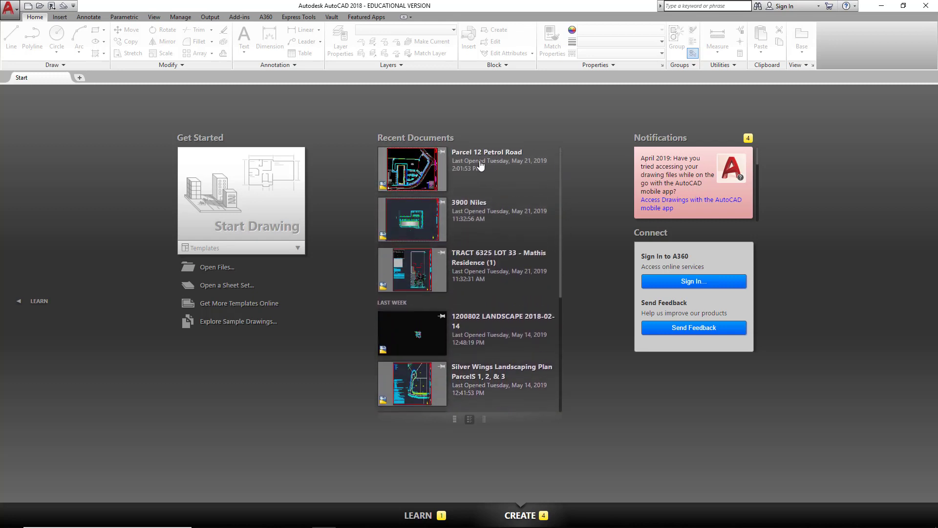
mouse_move(495, 163)
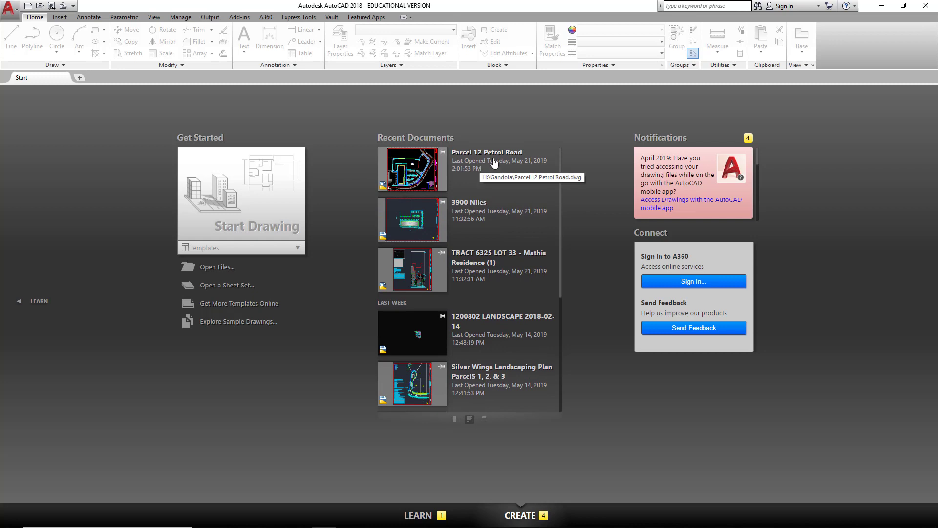
mouse_move(594, 186)
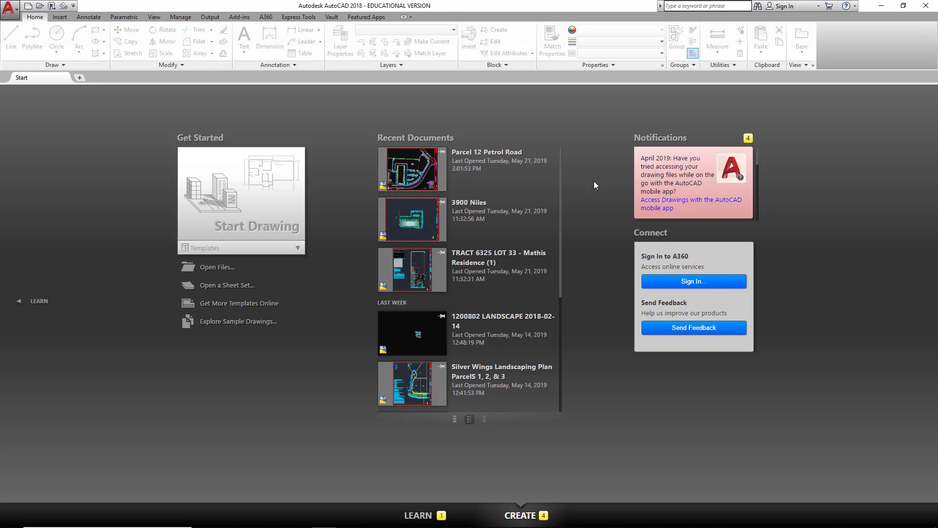
mouse_move(612, 215)
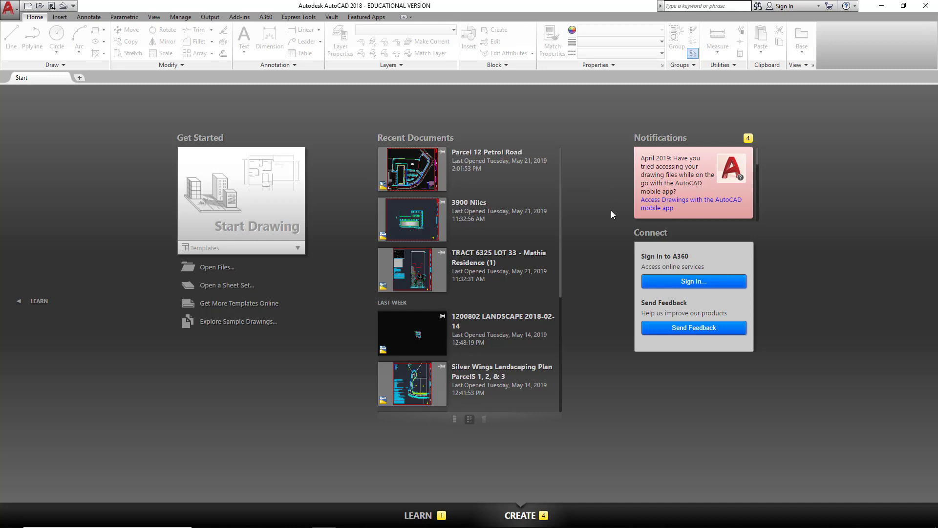
mouse_move(672, 264)
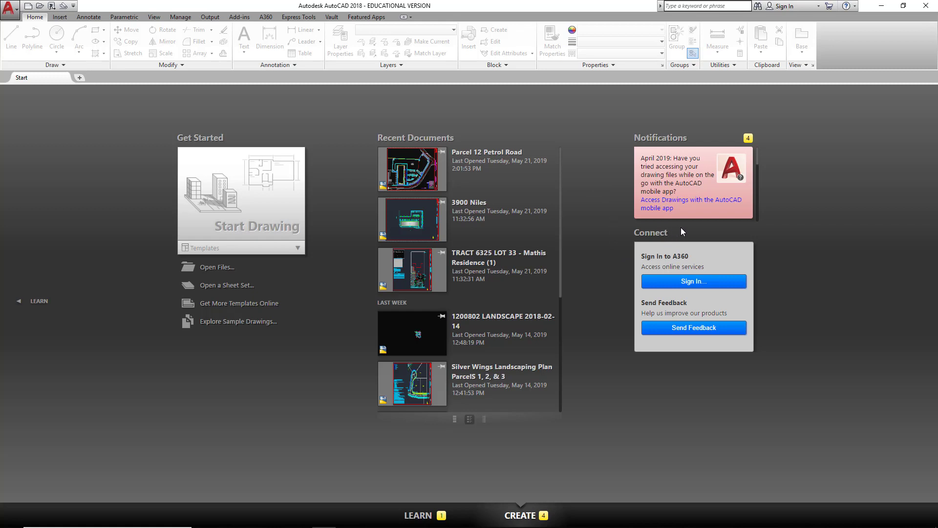
mouse_move(678, 232)
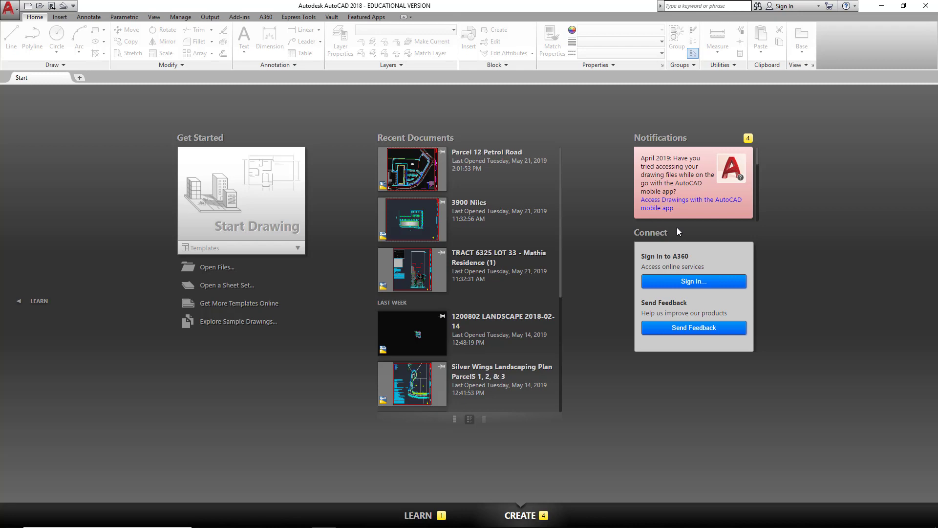
mouse_move(44, 306)
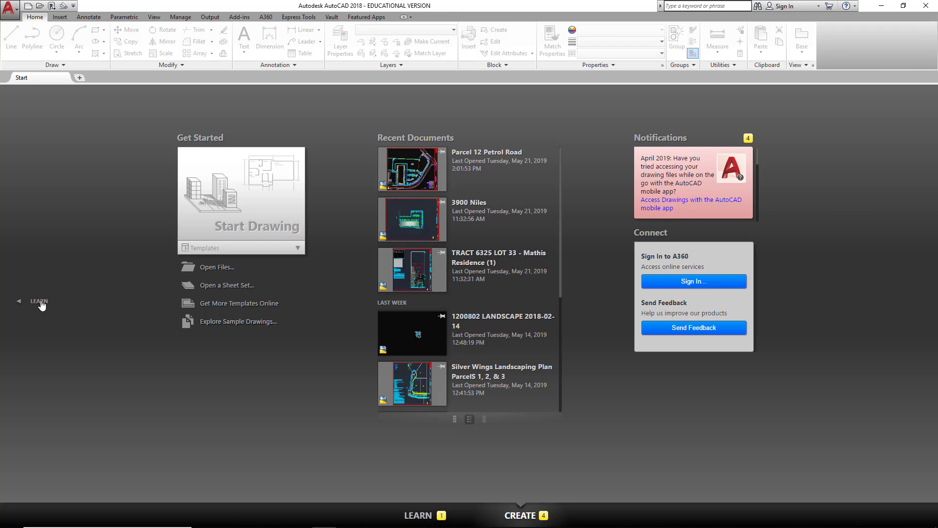
Switch the Start page to its LEARN view of videos and learning tips.
left_click(418, 516)
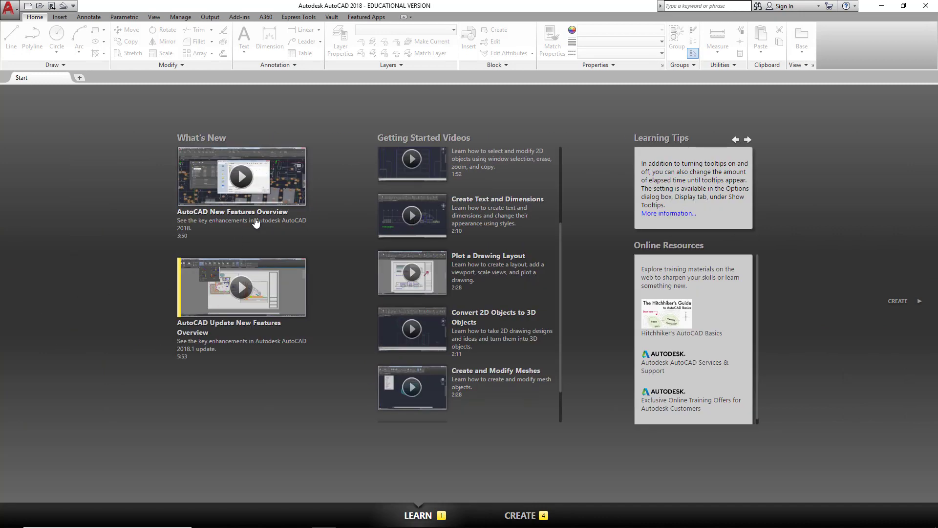
mouse_move(403, 398)
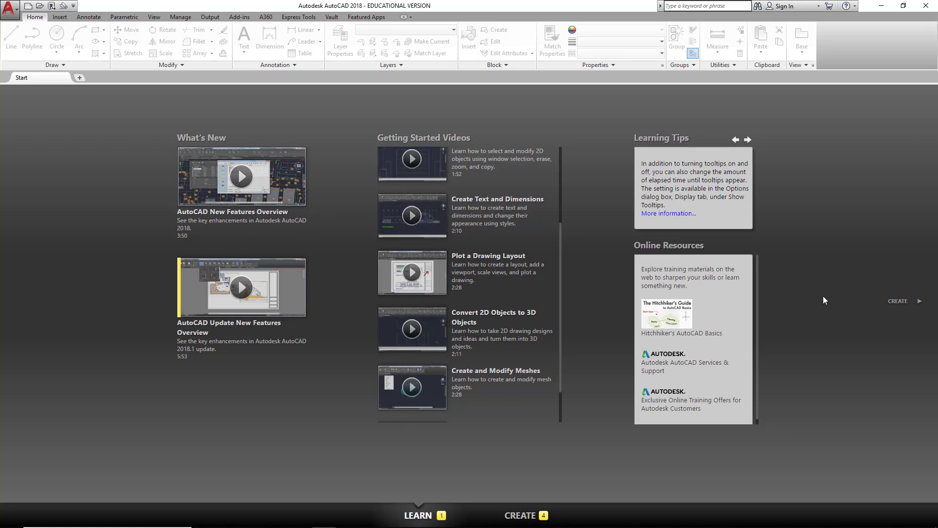
Return the Start page to its CREATE view.
left_click(520, 515)
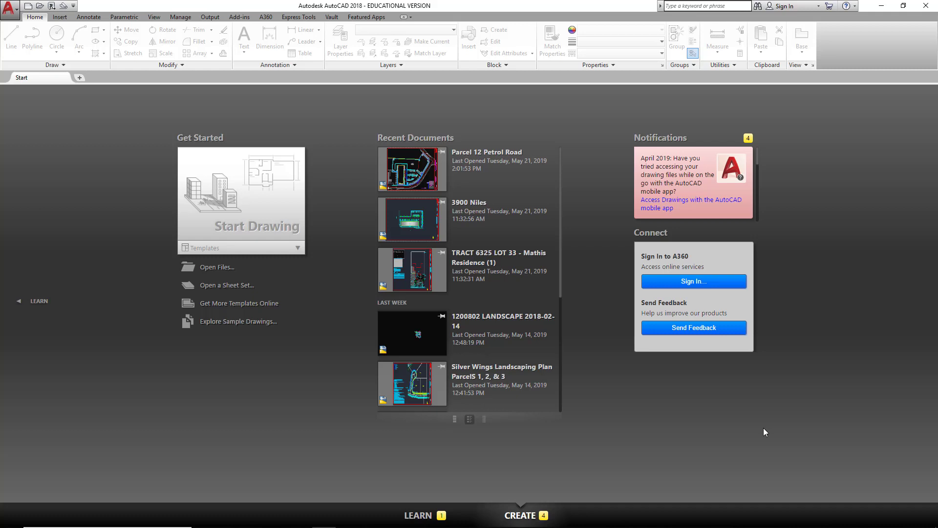
mouse_move(238, 375)
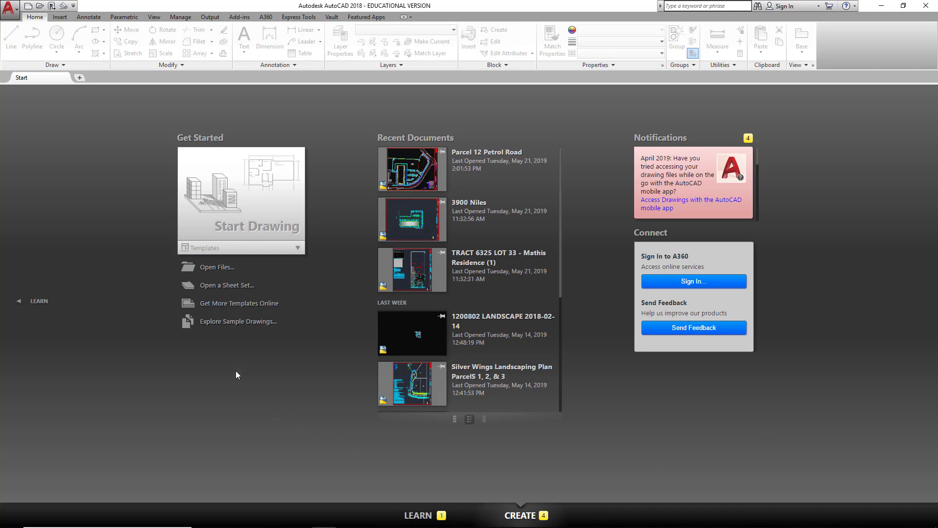
mouse_move(241, 221)
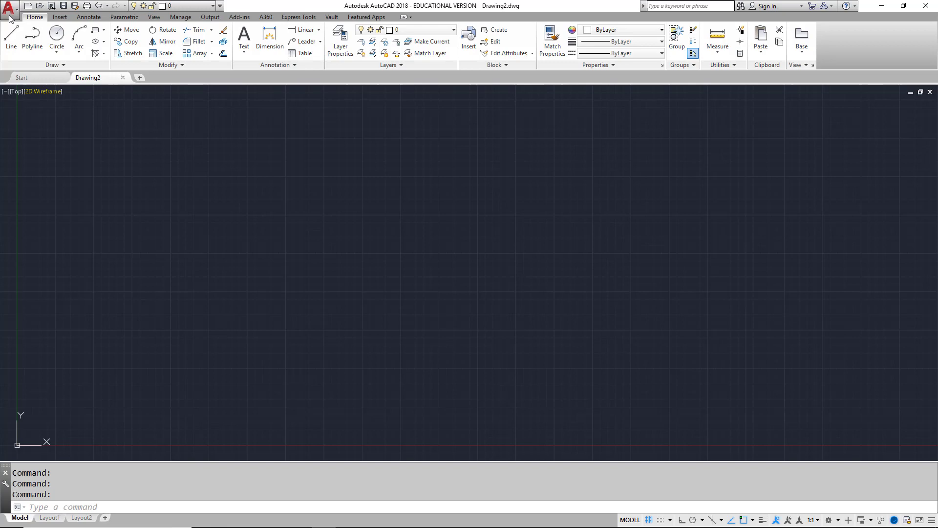
left_click(11, 9)
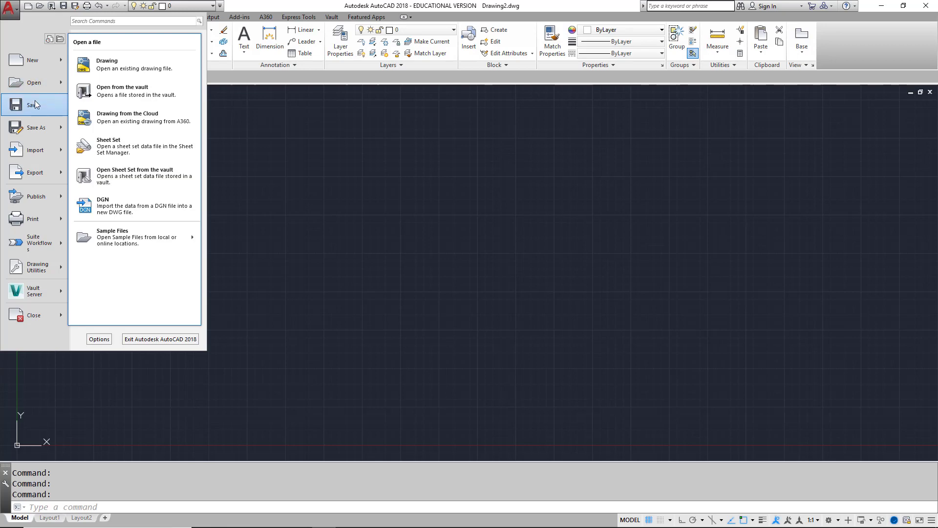
mouse_move(33, 218)
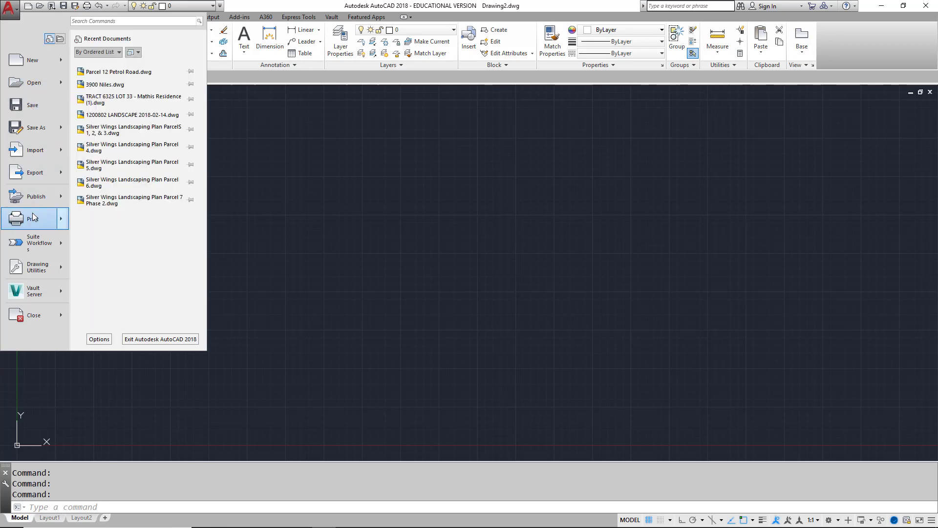
left_click(32, 219)
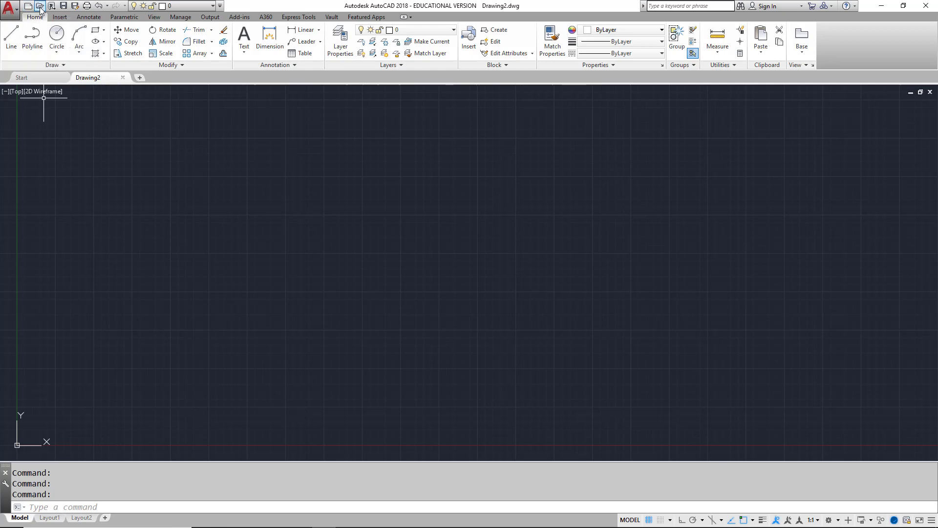
mouse_move(38, 7)
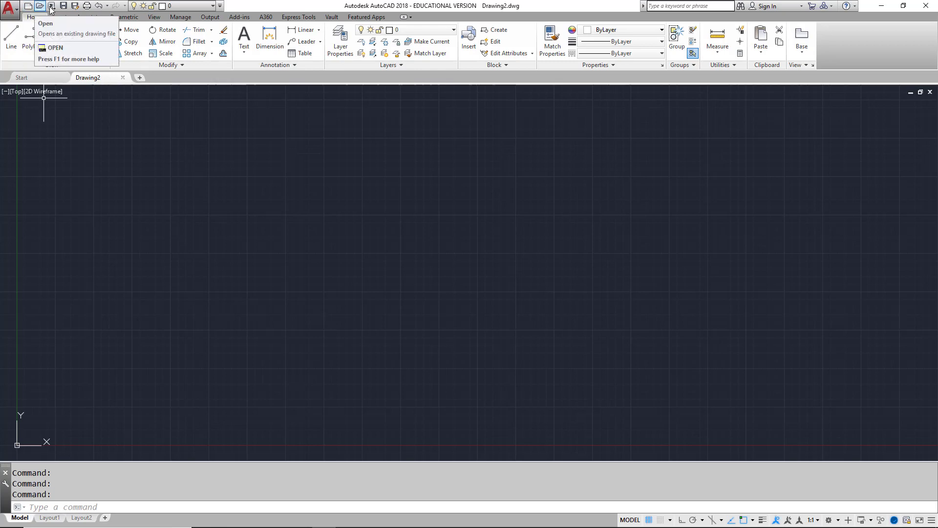
mouse_move(87, 6)
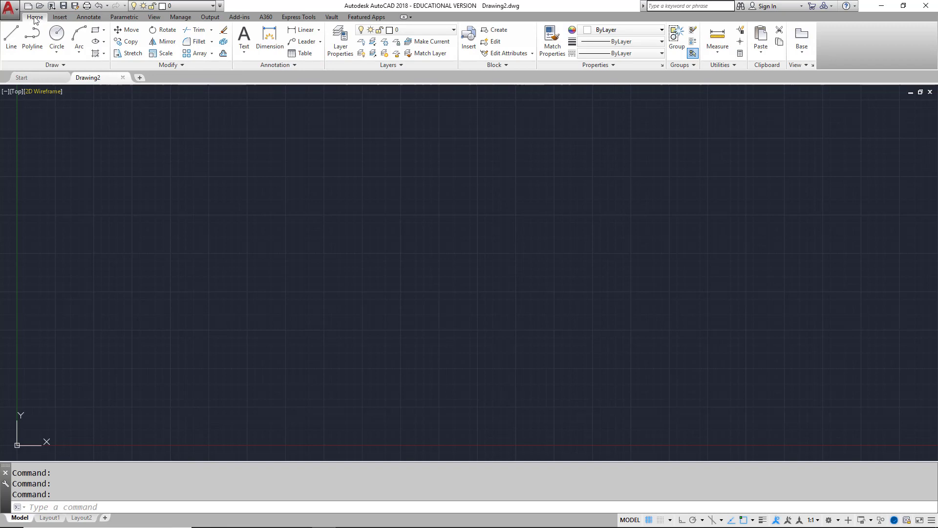
Browse the Annotate and Home ribbon tabs, then visit the Start tab.
left_click(89, 17)
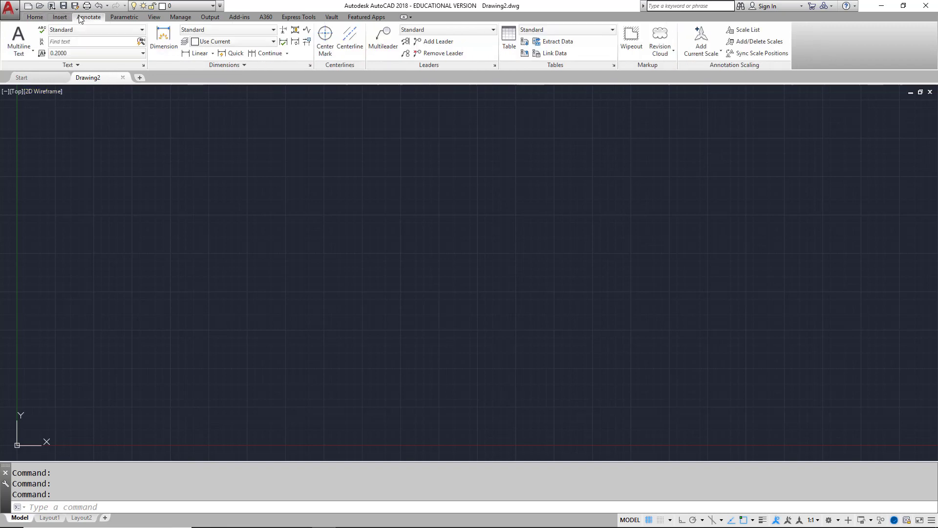
mouse_move(124, 17)
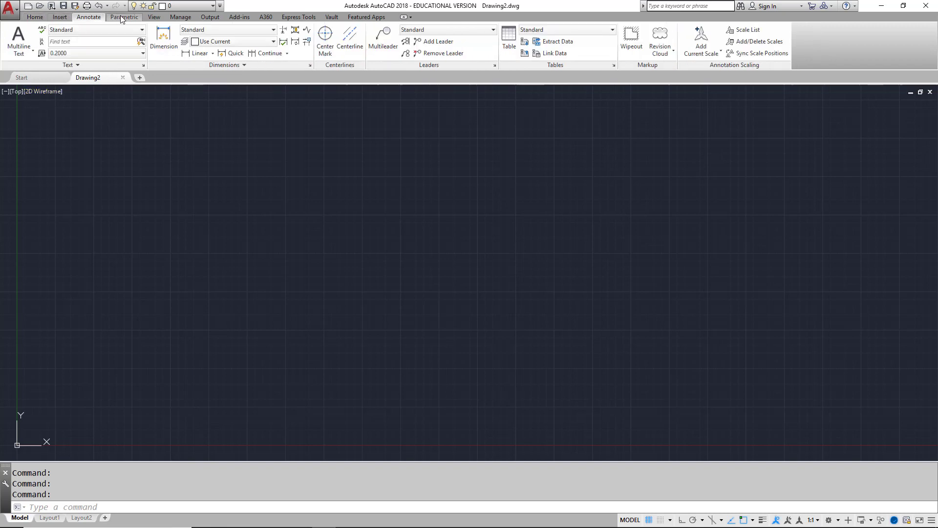
left_click(34, 17)
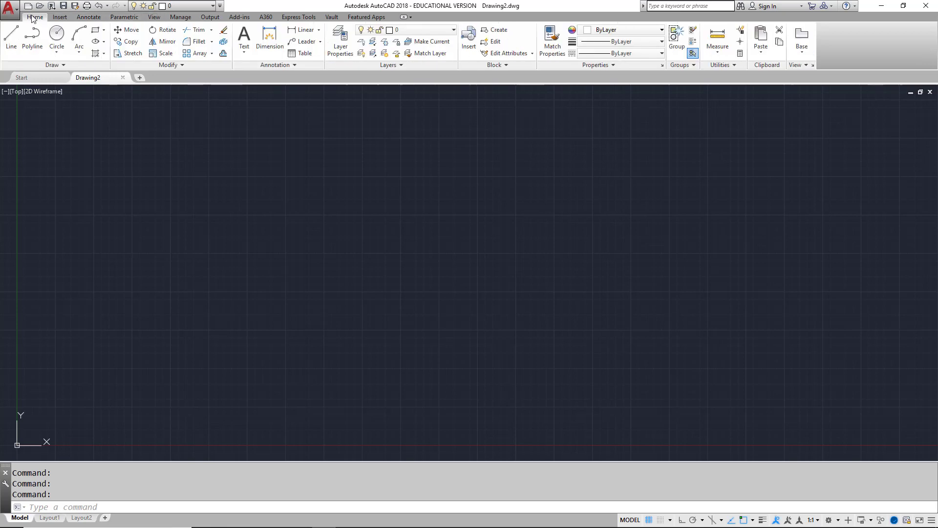
mouse_move(24, 21)
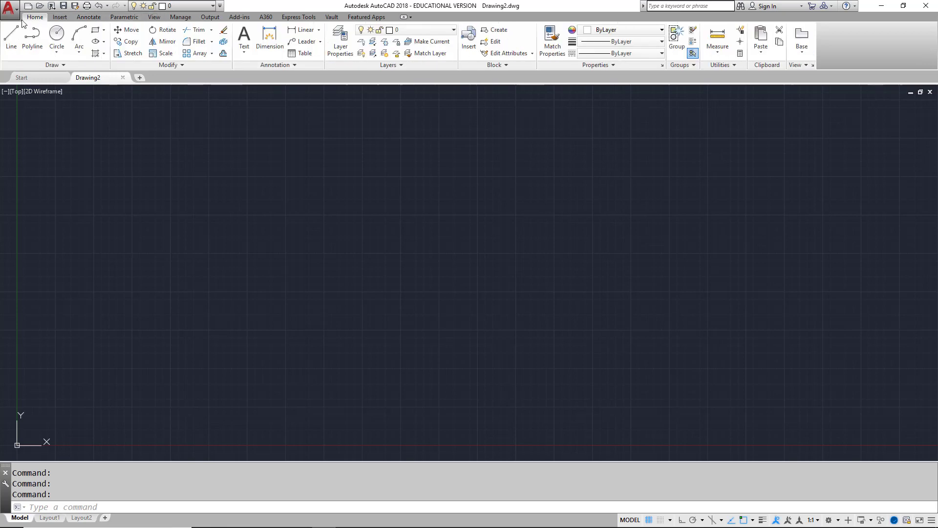
mouse_move(7, 37)
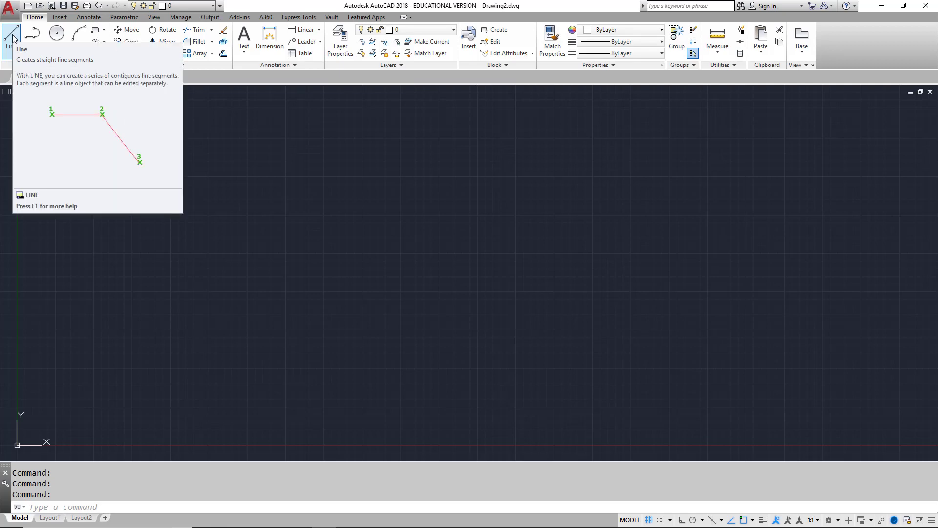
mouse_move(38, 36)
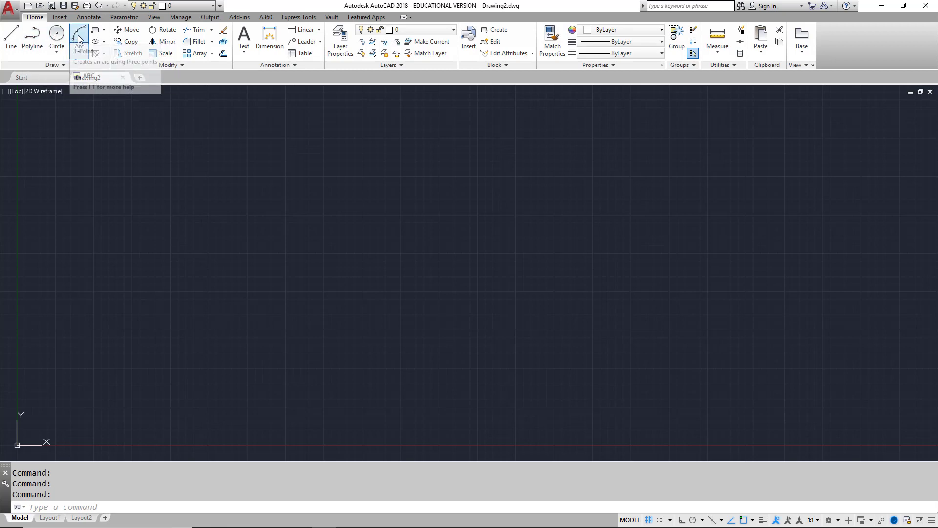
mouse_move(79, 36)
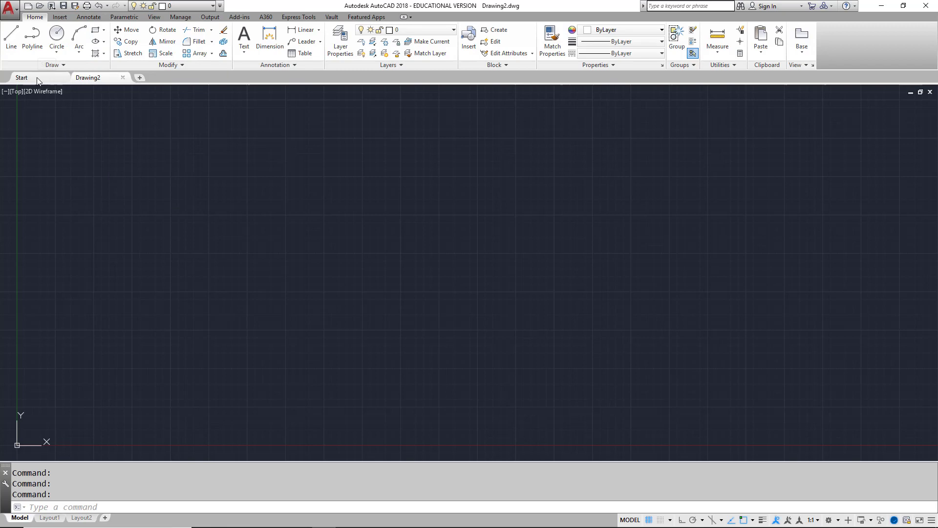
mouse_move(88, 83)
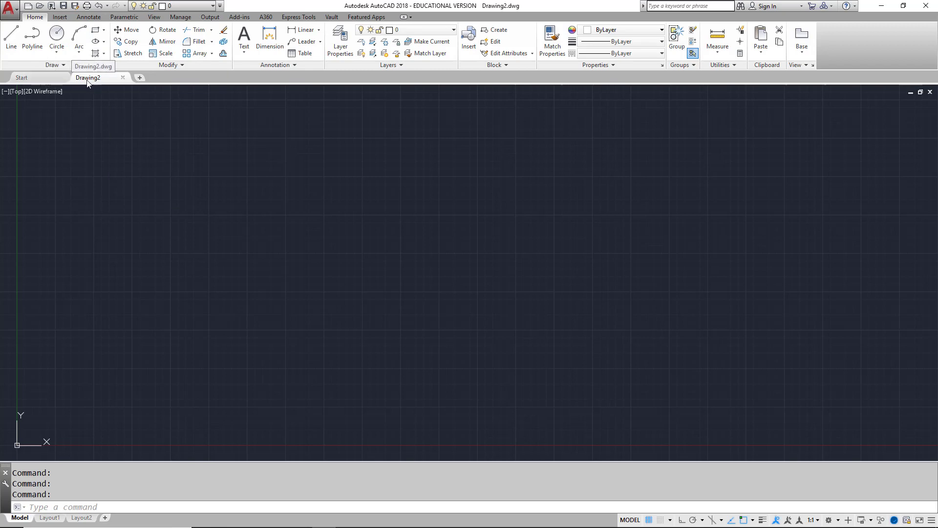
left_click(21, 77)
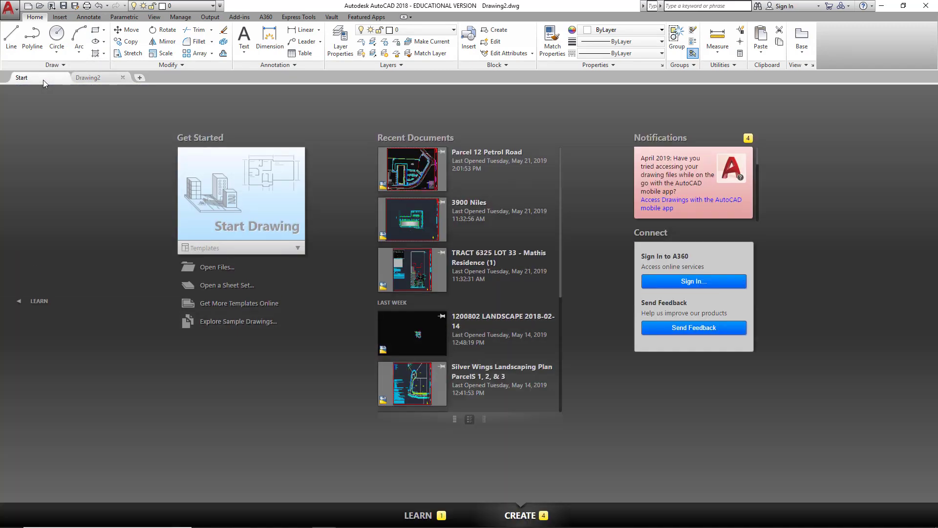
left_click(21, 77)
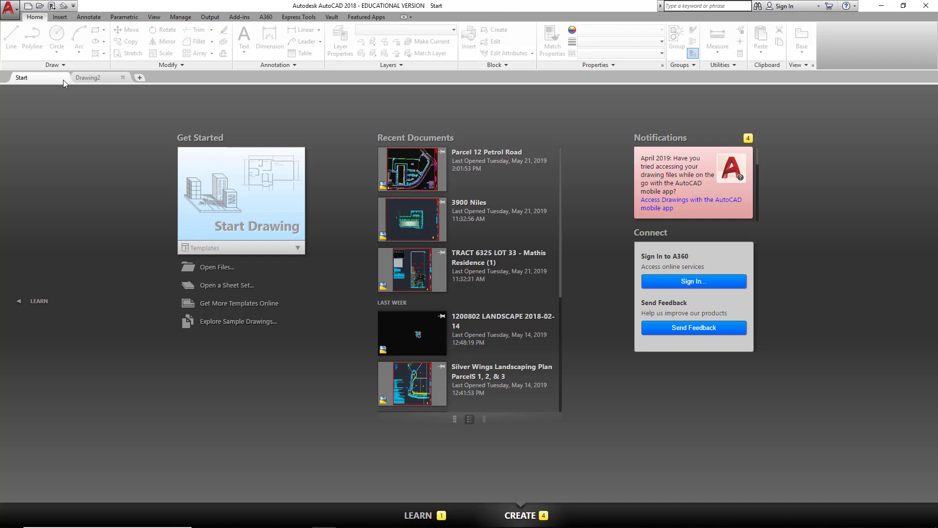
Return to Drawing2, then start blank Drawing3 from the + New Drawing tab.
left_click(88, 78)
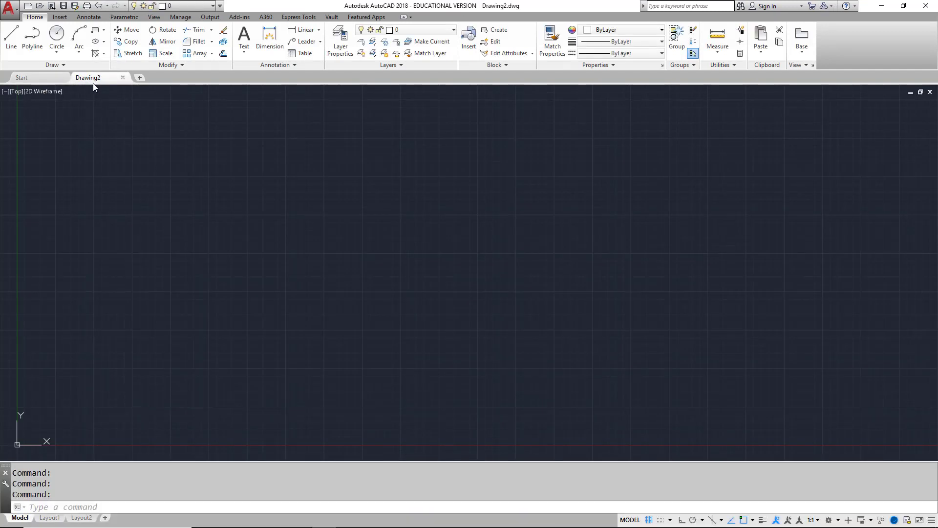
mouse_move(140, 79)
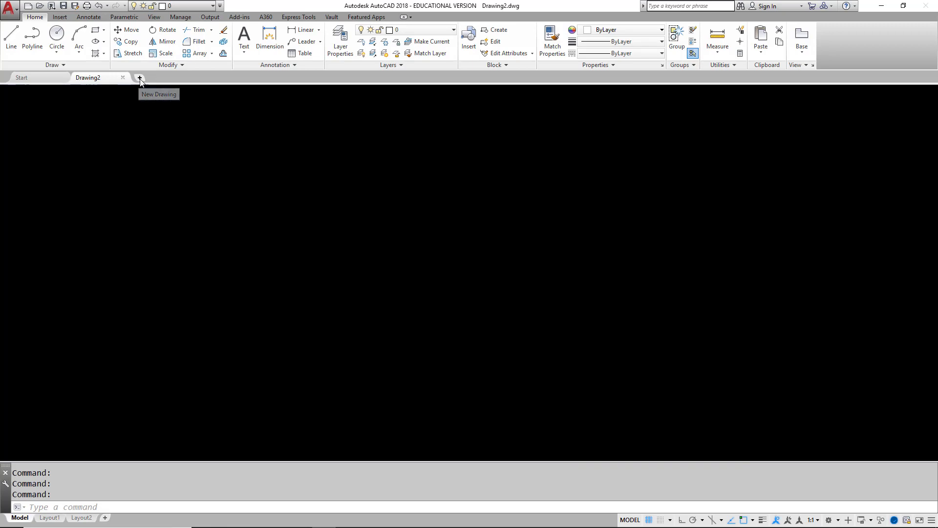
left_click(140, 77)
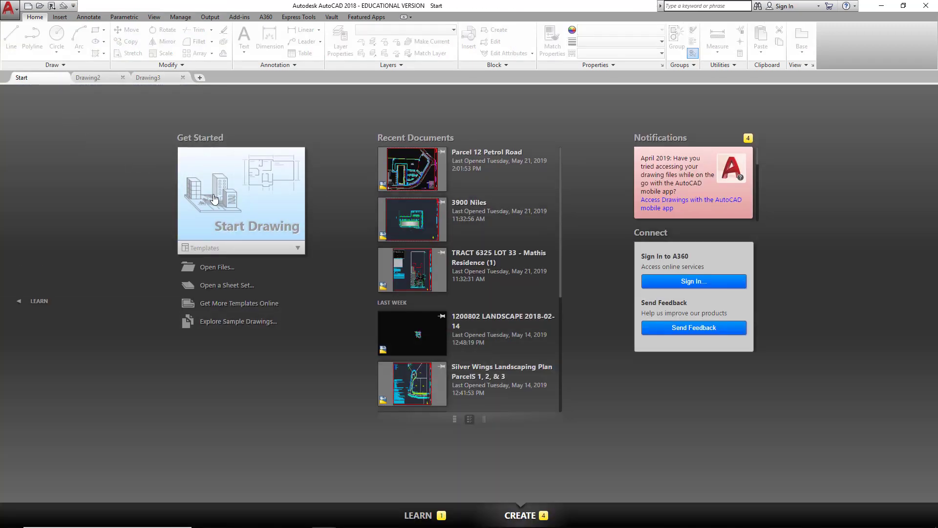
mouse_move(241, 211)
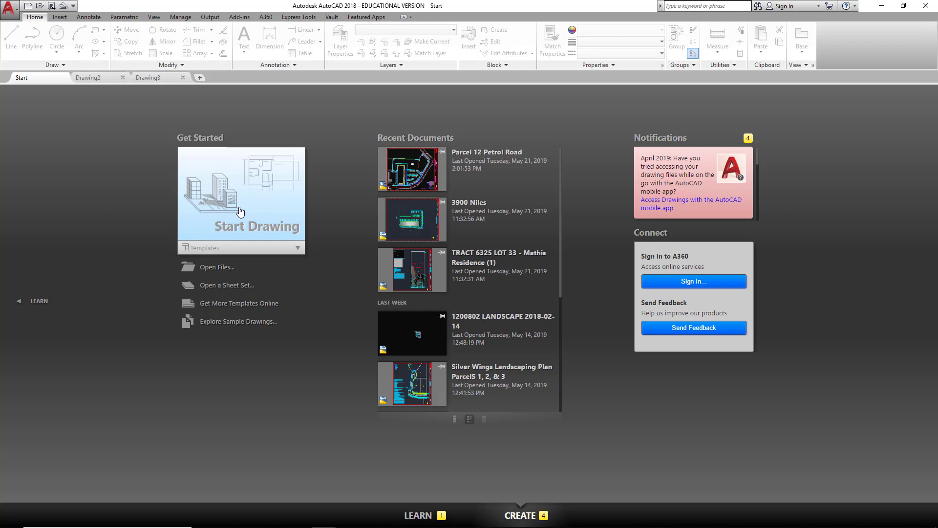
left_click(148, 78)
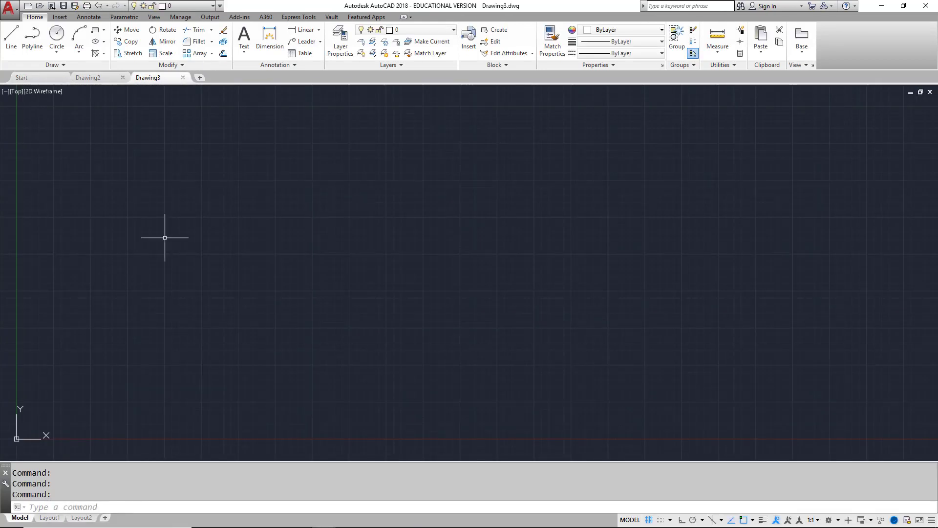
mouse_move(358, 212)
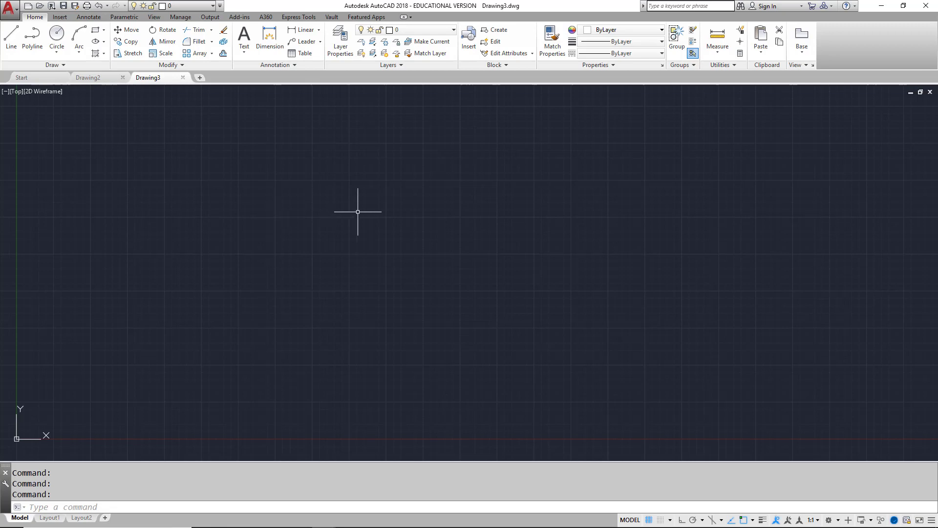
mouse_move(356, 212)
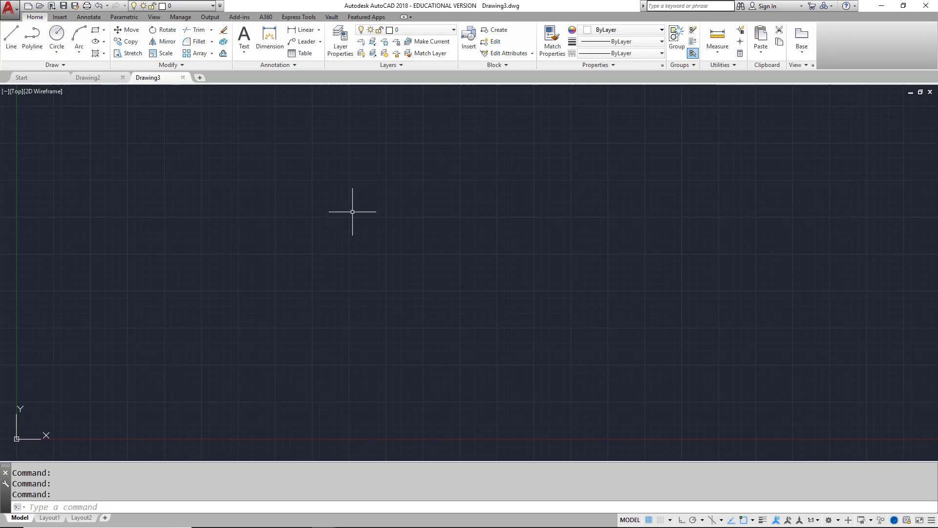
mouse_move(35, 429)
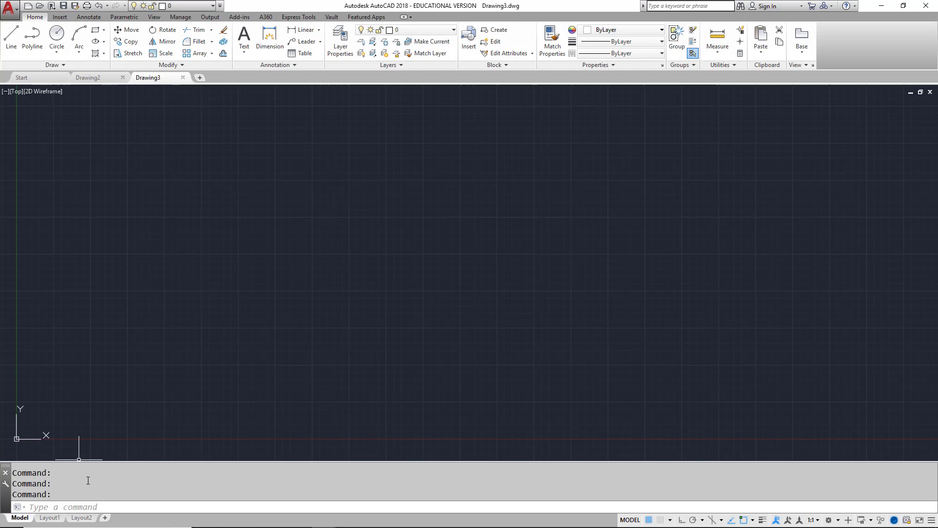
mouse_move(89, 480)
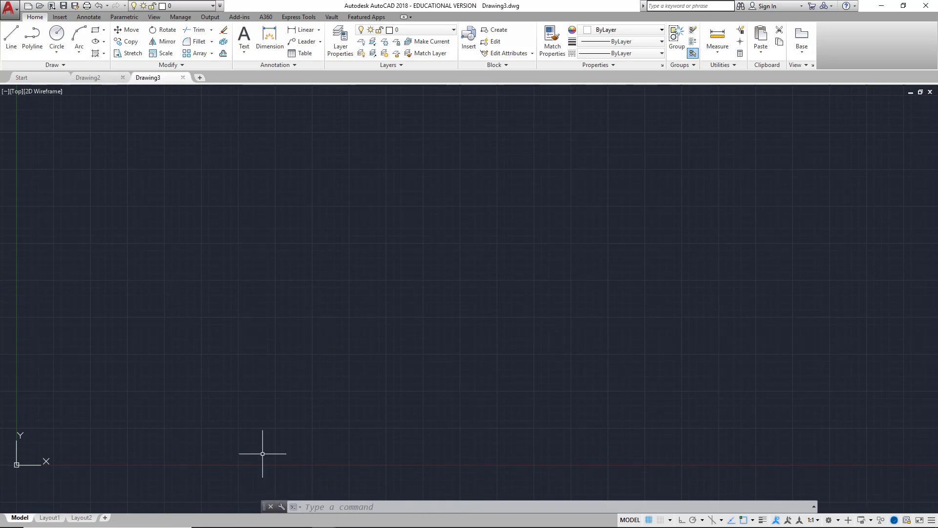
mouse_move(261, 480)
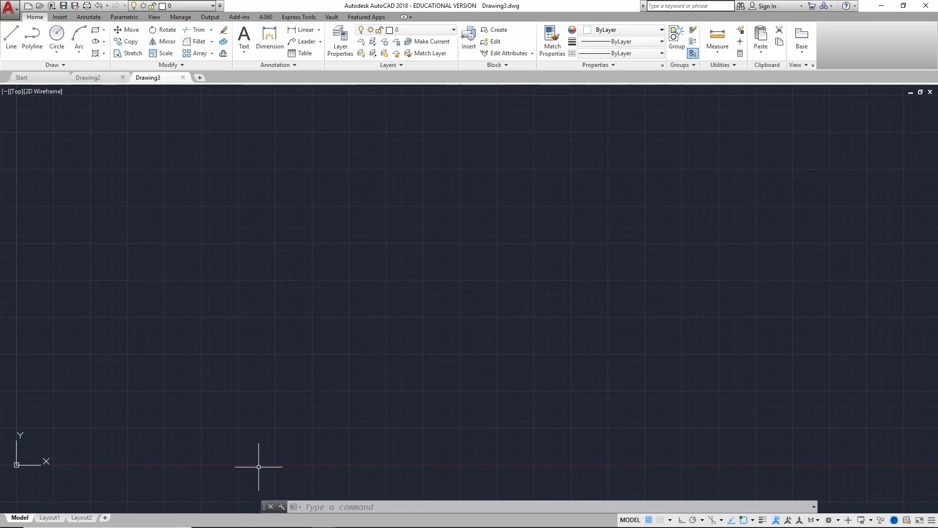
mouse_move(260, 508)
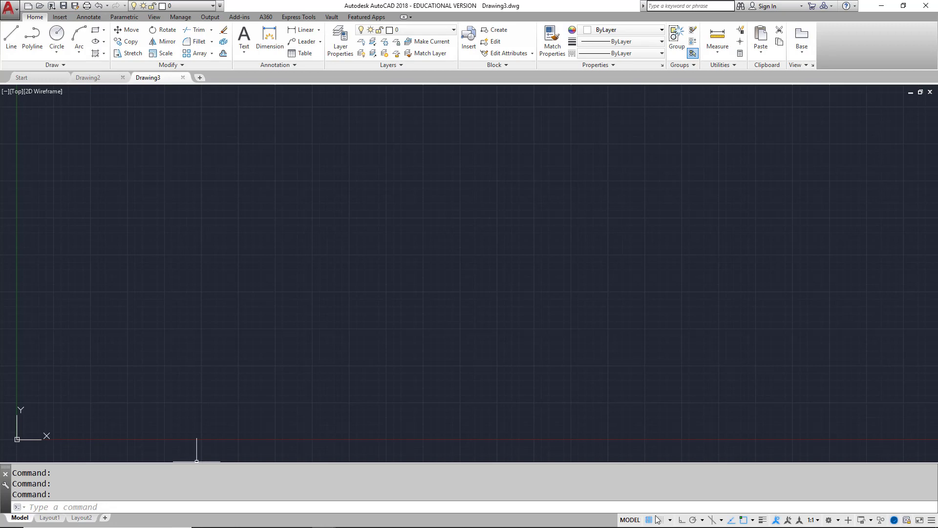
mouse_move(650, 520)
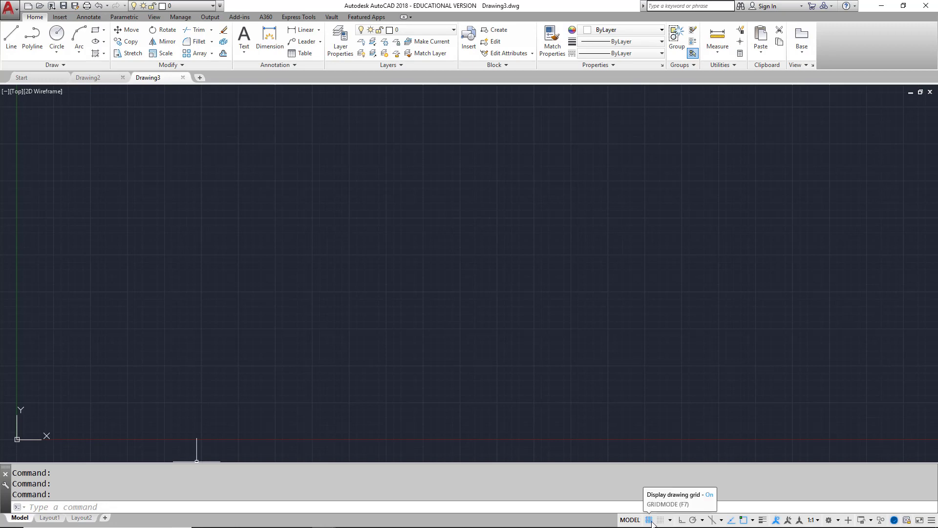
mouse_move(728, 523)
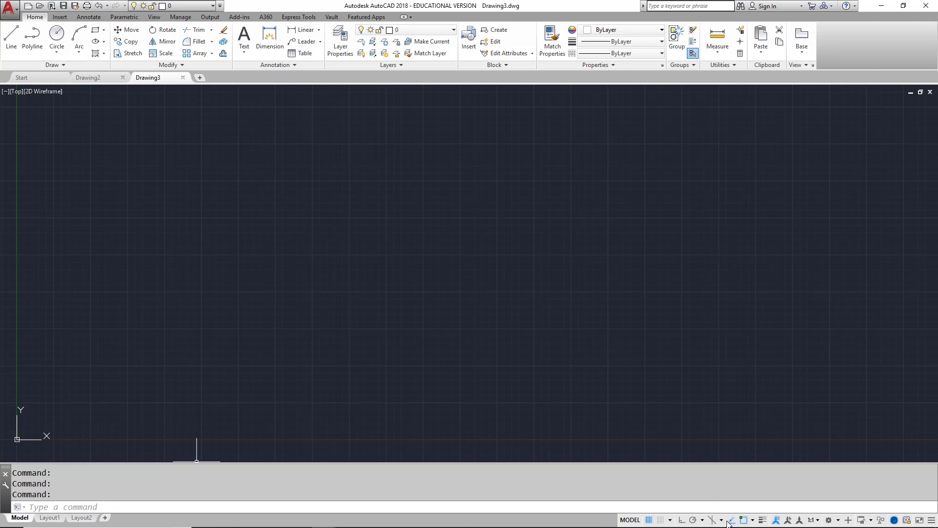
mouse_move(651, 520)
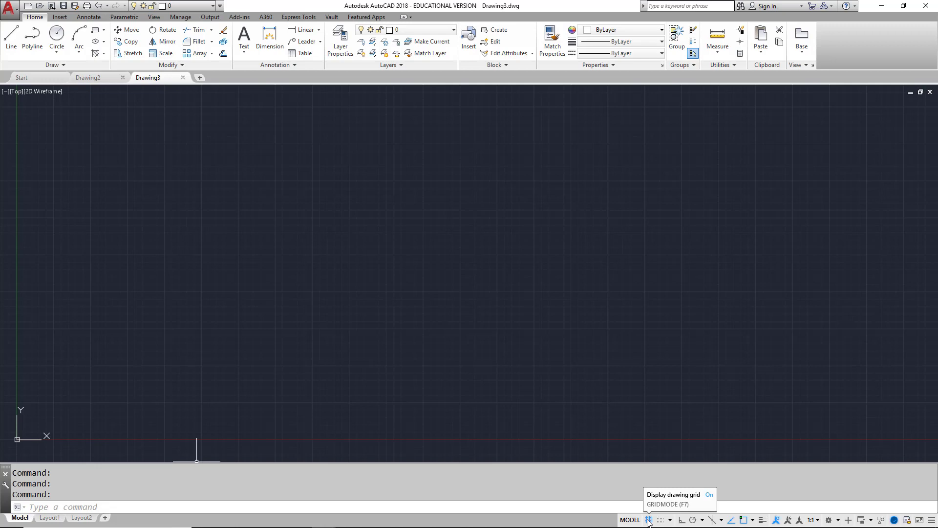
mouse_move(658, 521)
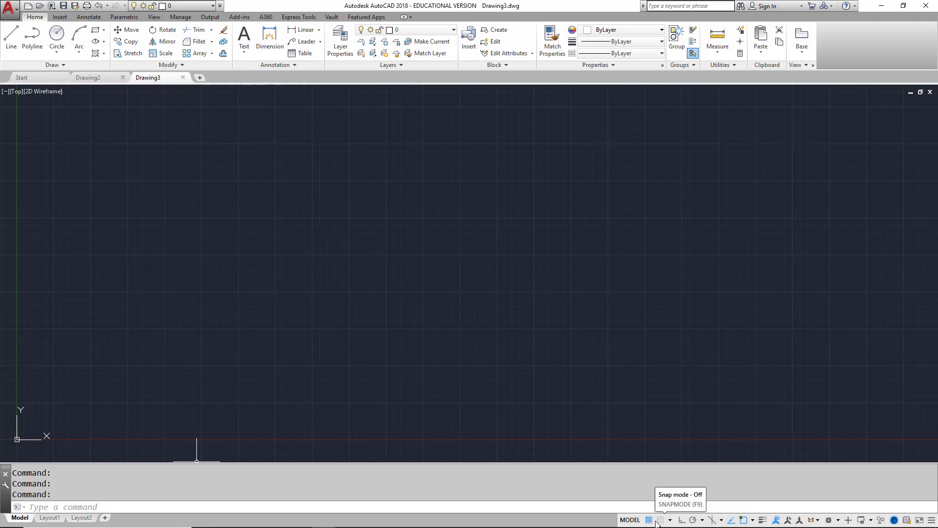
mouse_move(652, 520)
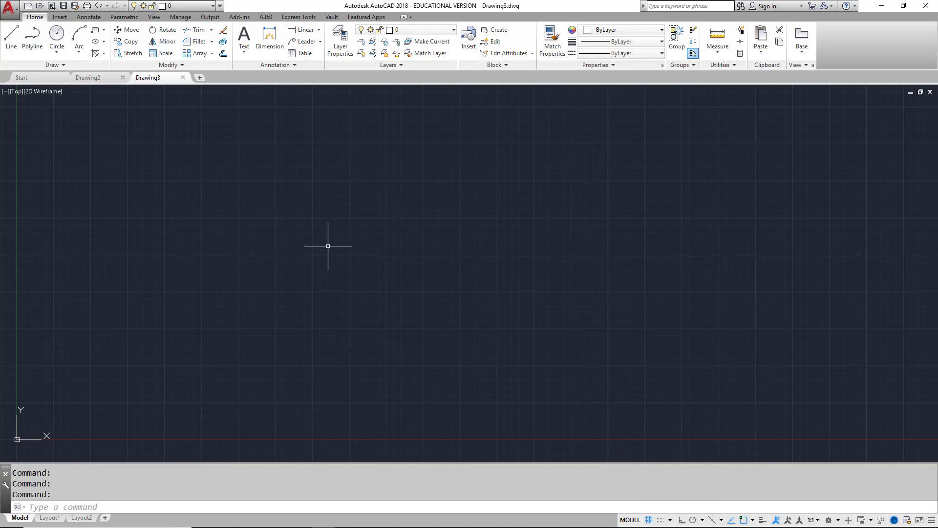
mouse_move(321, 254)
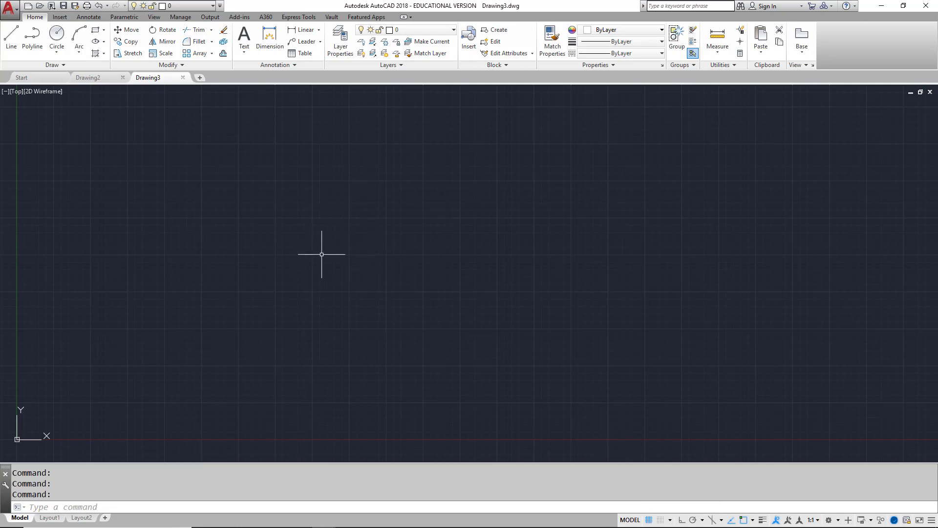
mouse_move(350, 272)
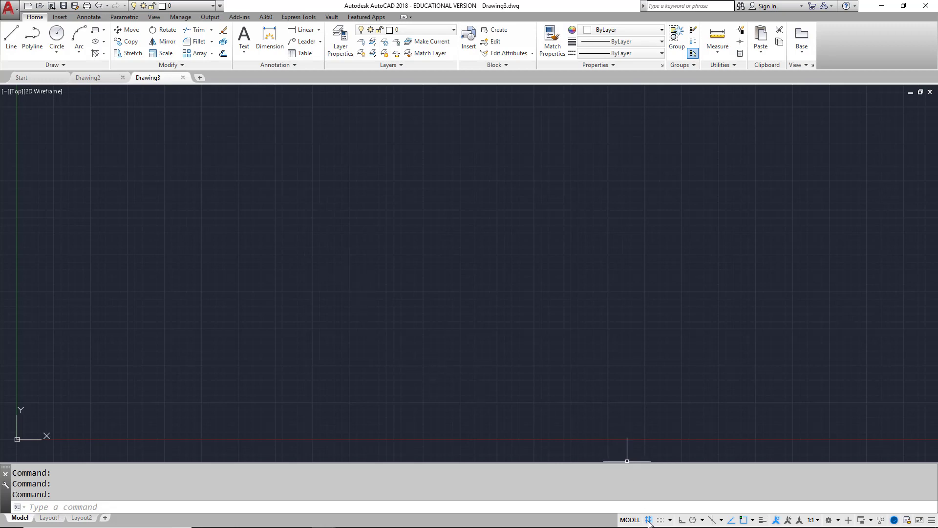
Toggle the status-bar Grid Display off and back on.
left_click(648, 519)
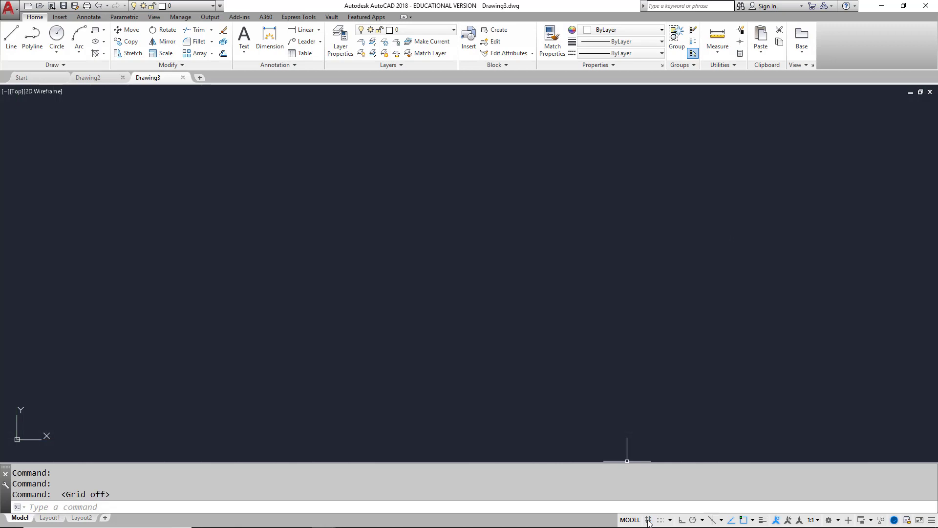
left_click(652, 520)
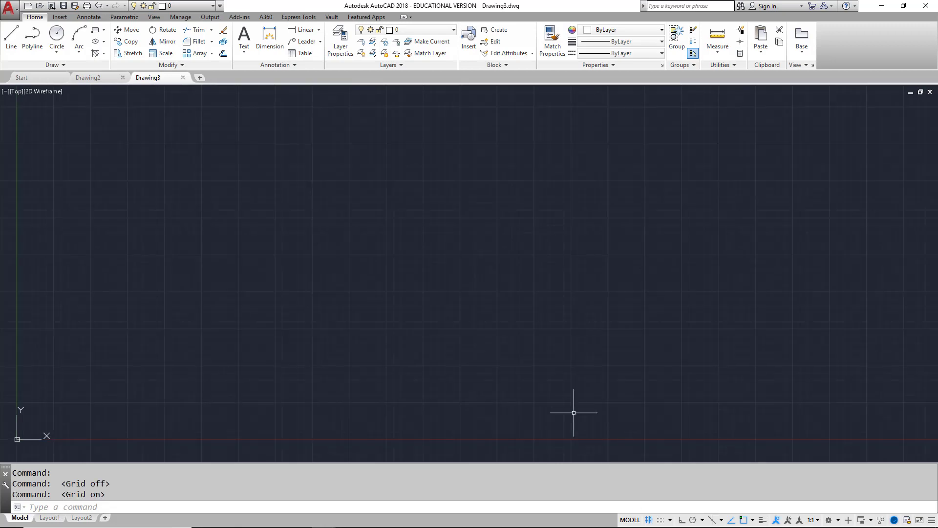
mouse_move(651, 521)
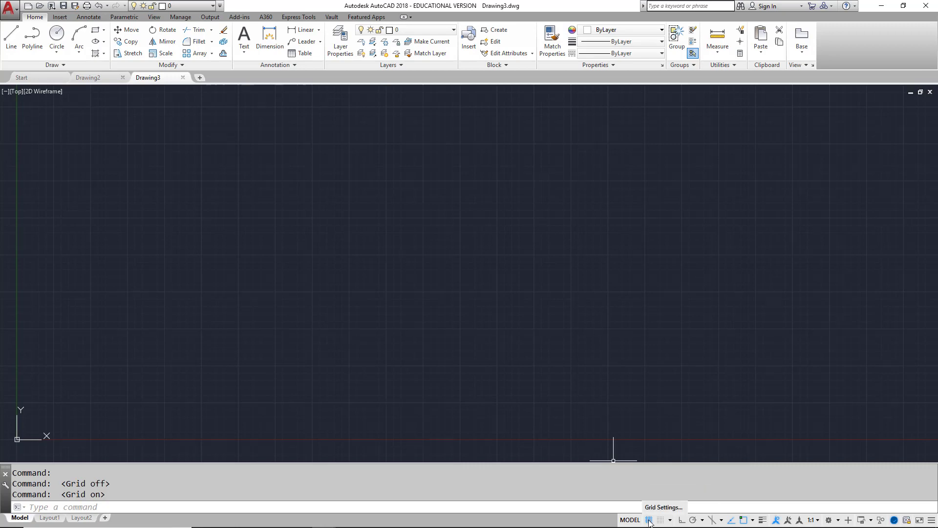
mouse_move(660, 521)
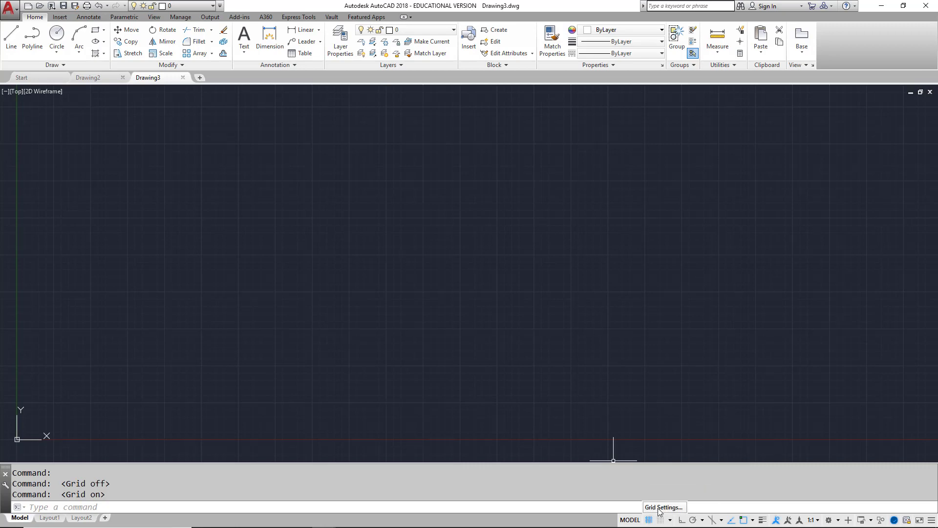
In Drafting Settings, review Grid X spacing, uncheck Grid On (F7), and confirm.
left_click(665, 507)
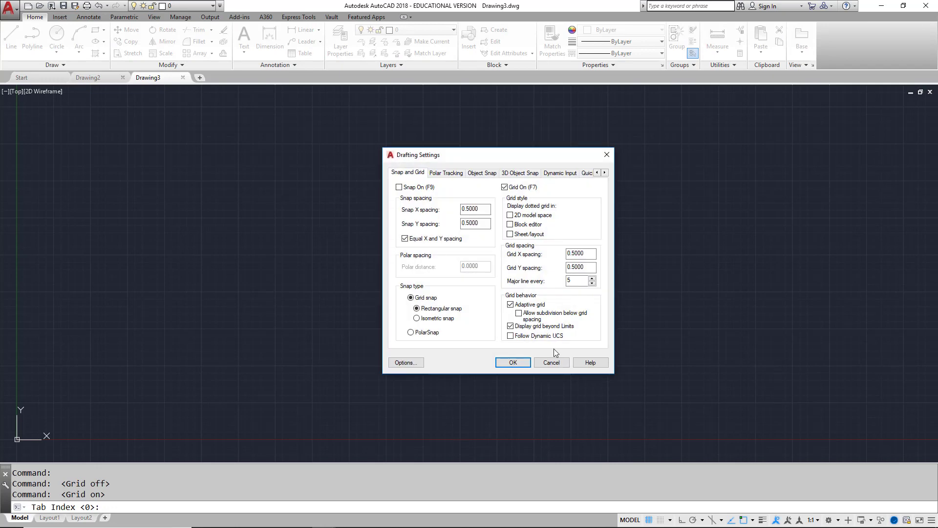
mouse_move(575, 263)
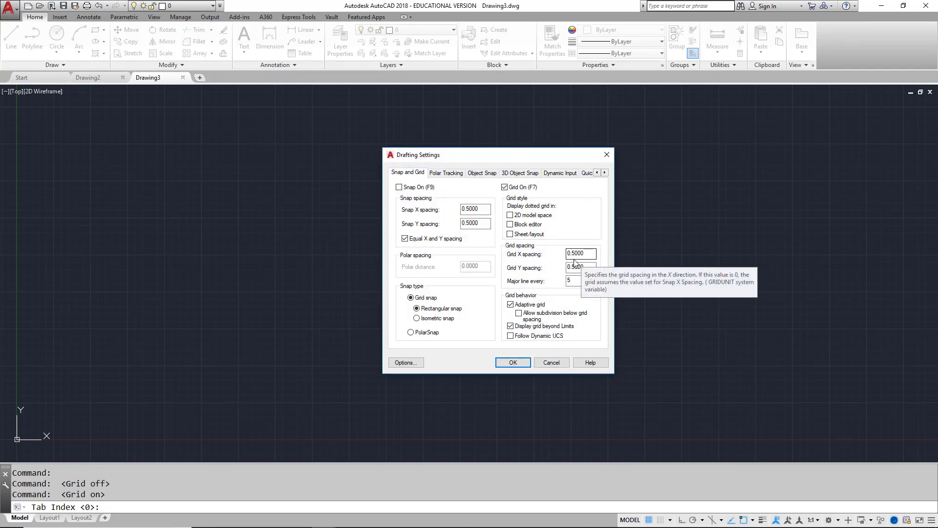
left_click(581, 253)
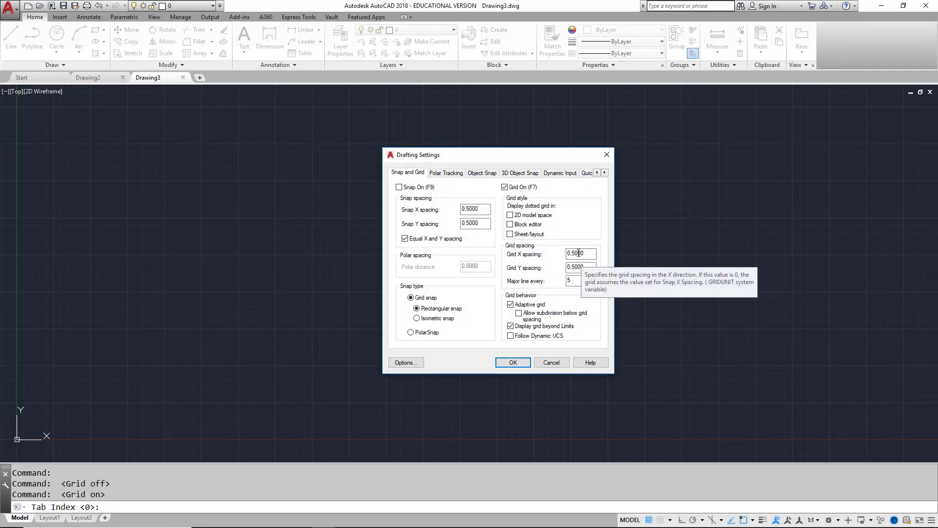
mouse_move(274, 252)
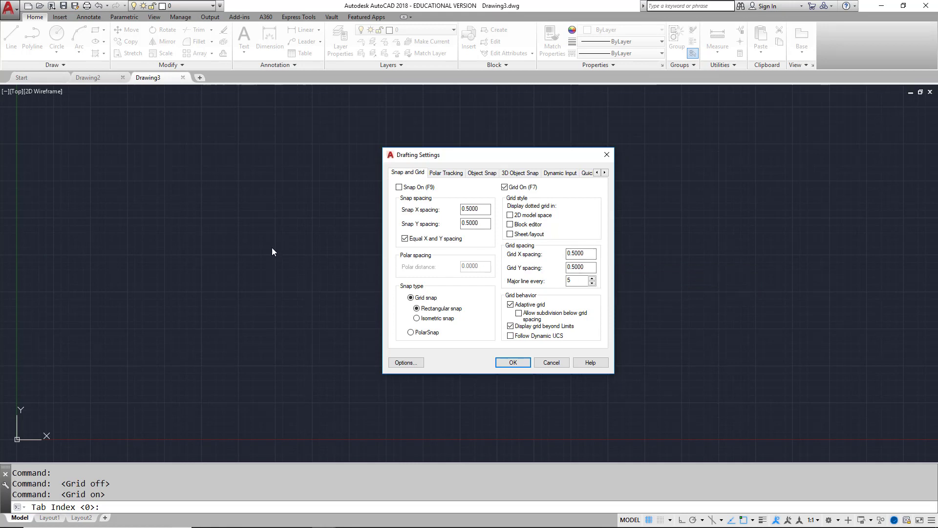
mouse_move(274, 253)
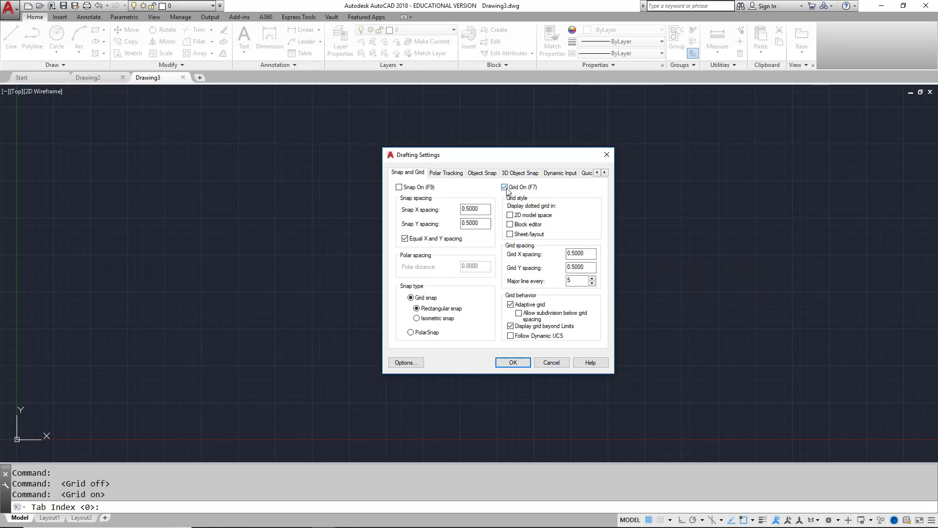
left_click(504, 187)
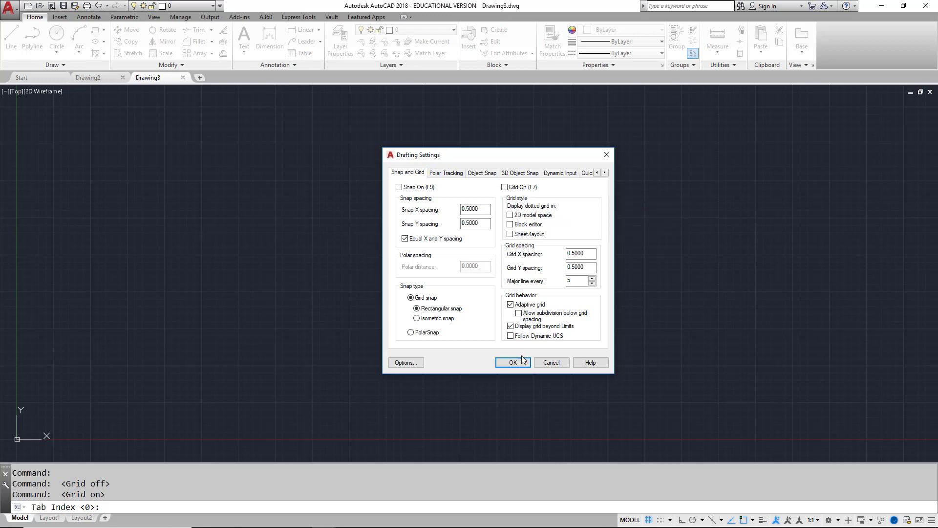
left_click(513, 362)
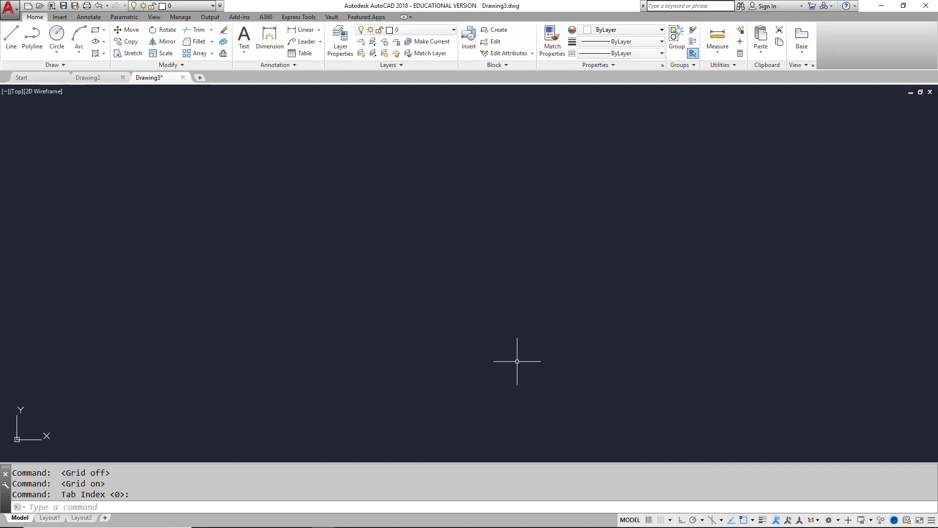
mouse_move(264, 322)
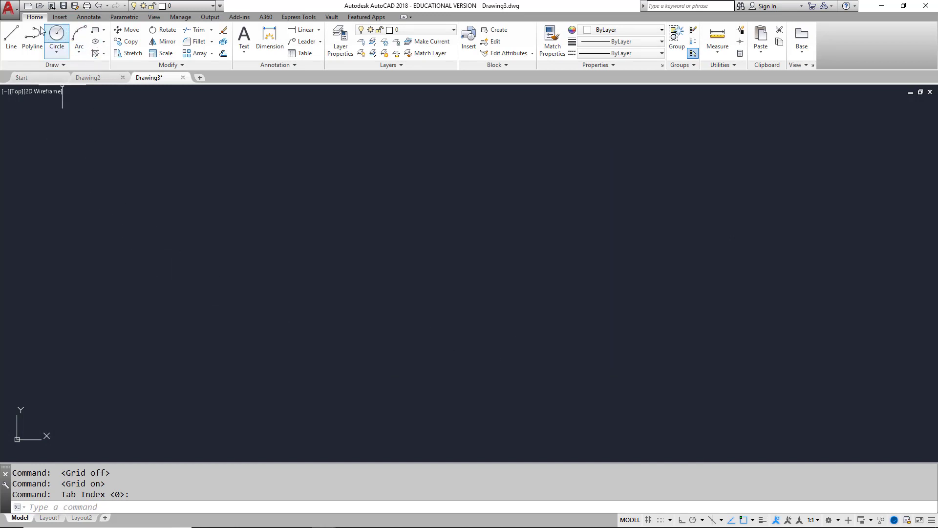
mouse_move(7, 37)
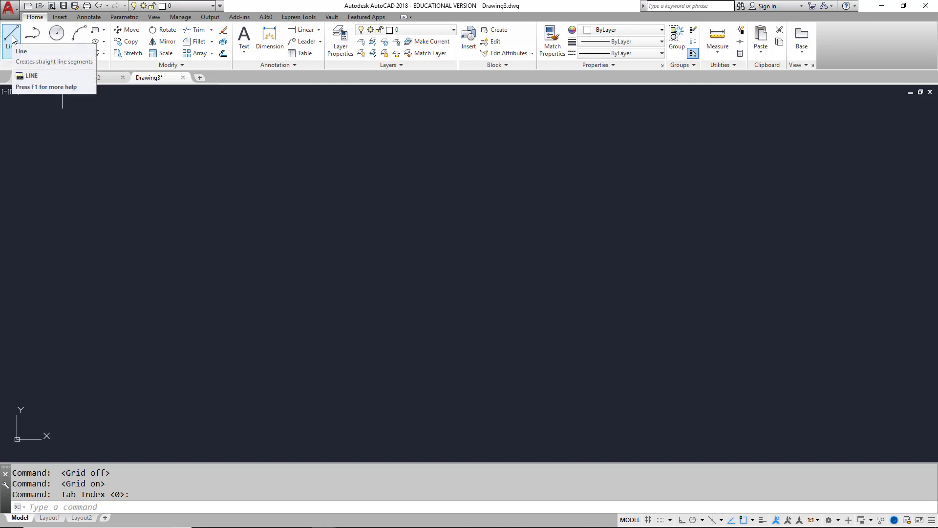
mouse_move(11, 29)
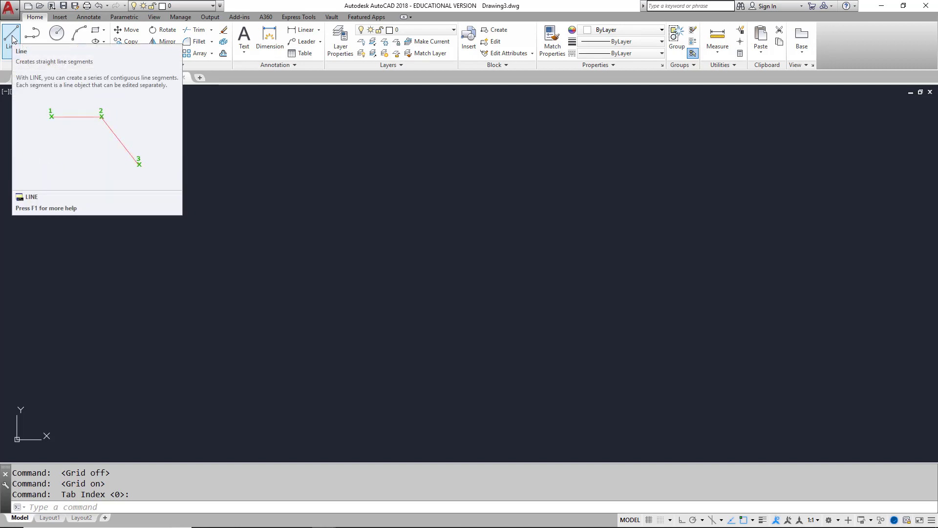
Activate the Line tool on the Home tab's Draw panel.
left_click(8, 31)
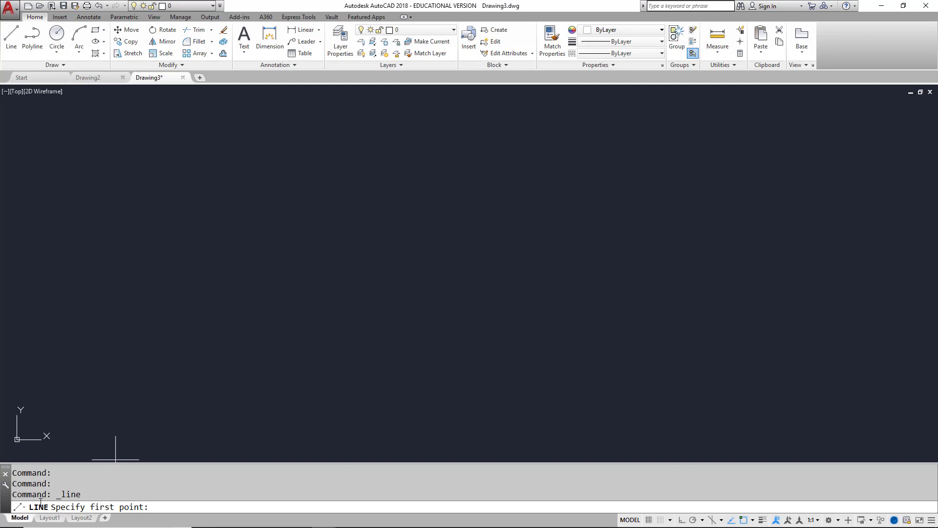
mouse_move(201, 273)
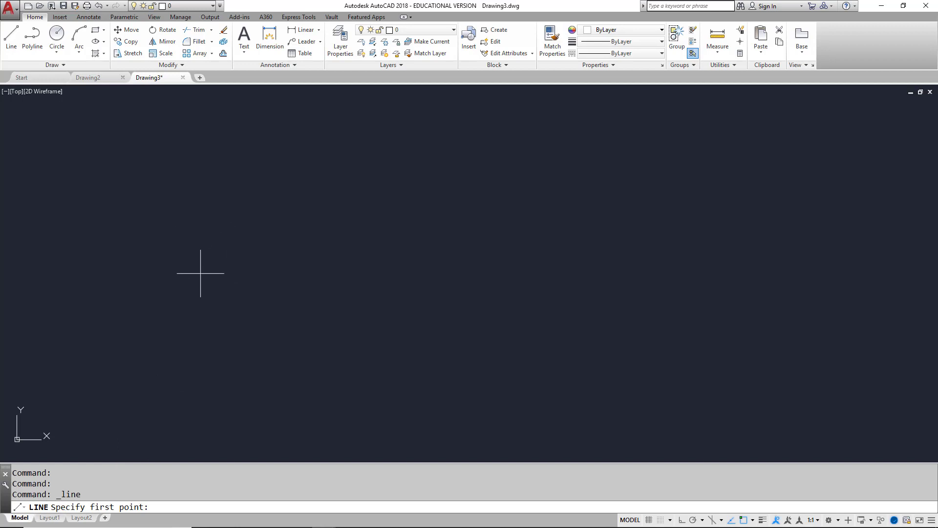
mouse_move(219, 273)
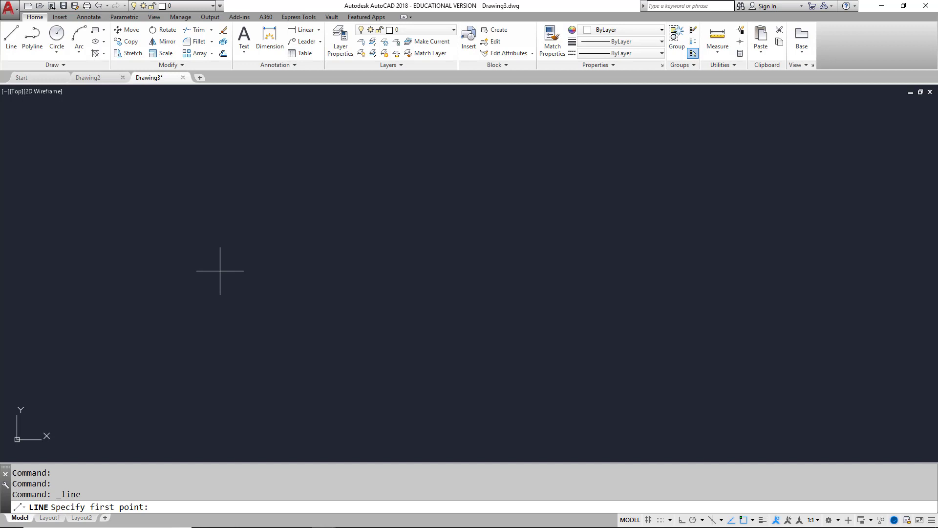
mouse_move(204, 307)
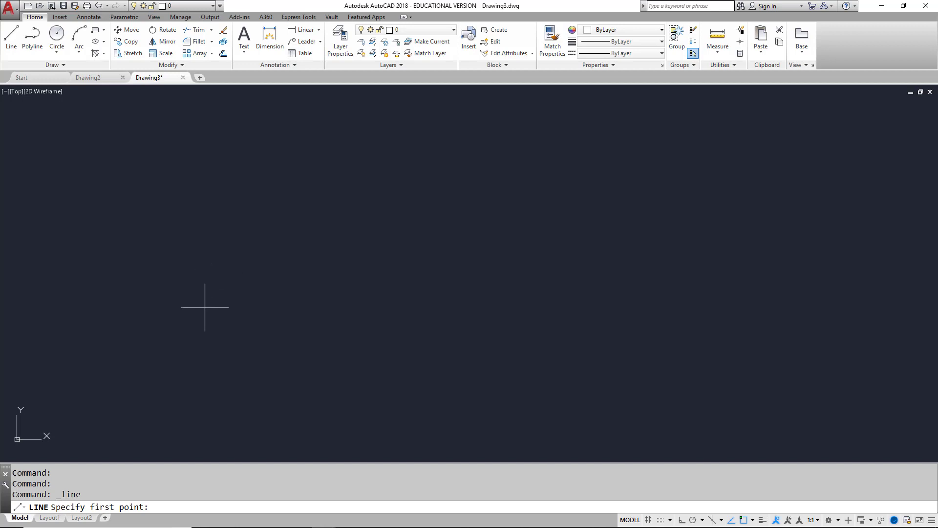
Draw lines through lower-left, top and lower-right corners, closing back at the start.
left_click(205, 307)
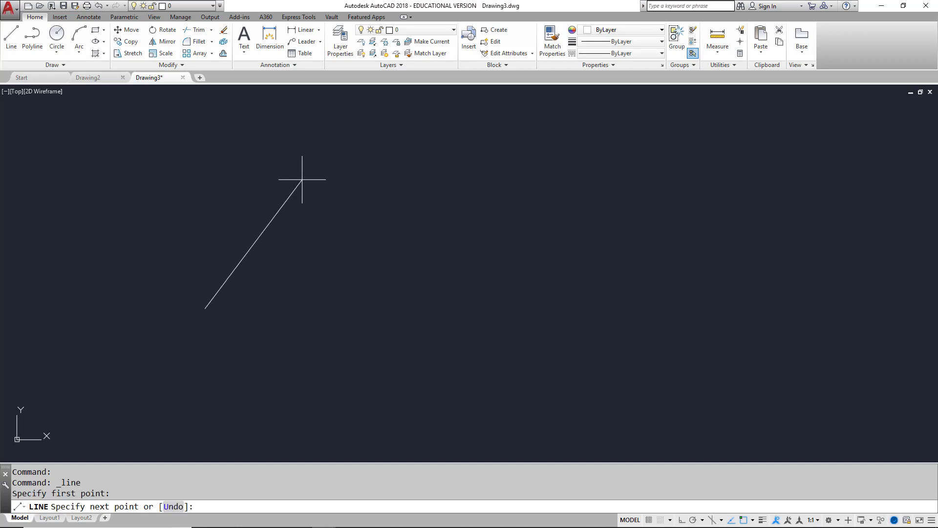
left_click(364, 336)
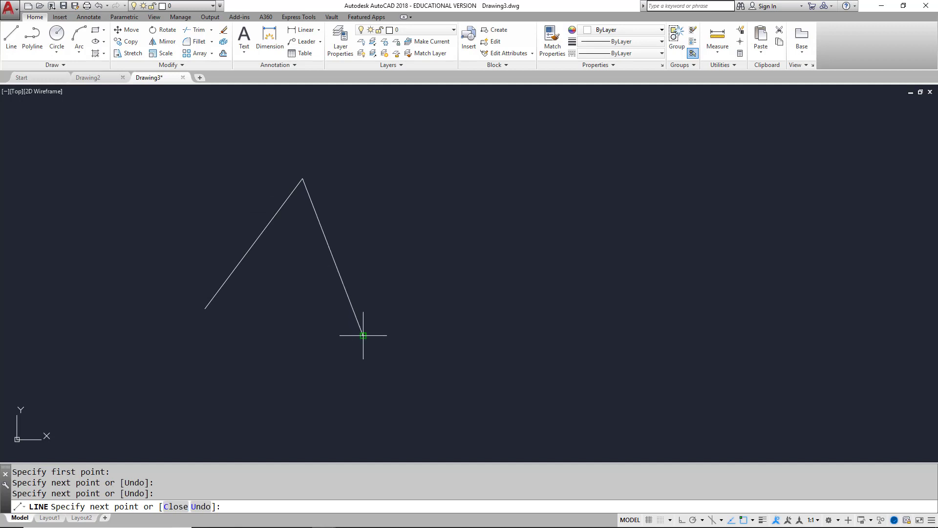
left_click(218, 312)
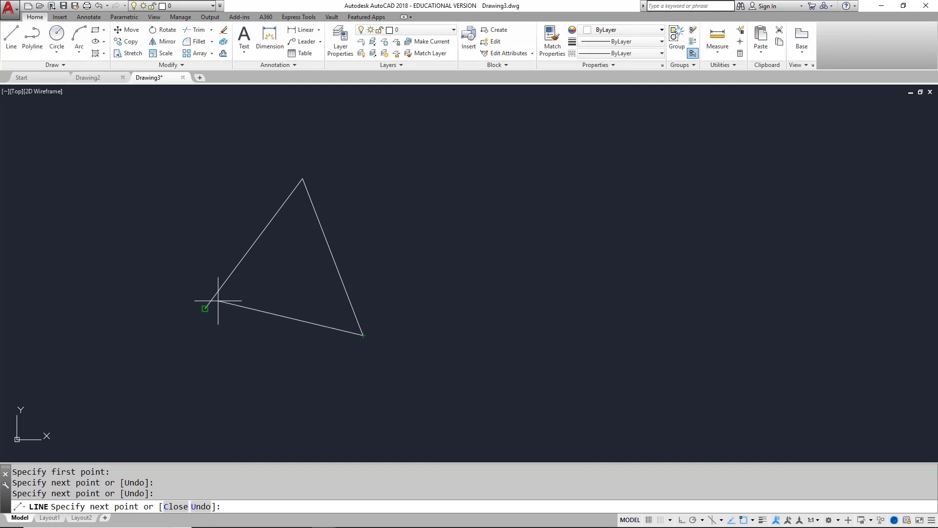
left_click(205, 308)
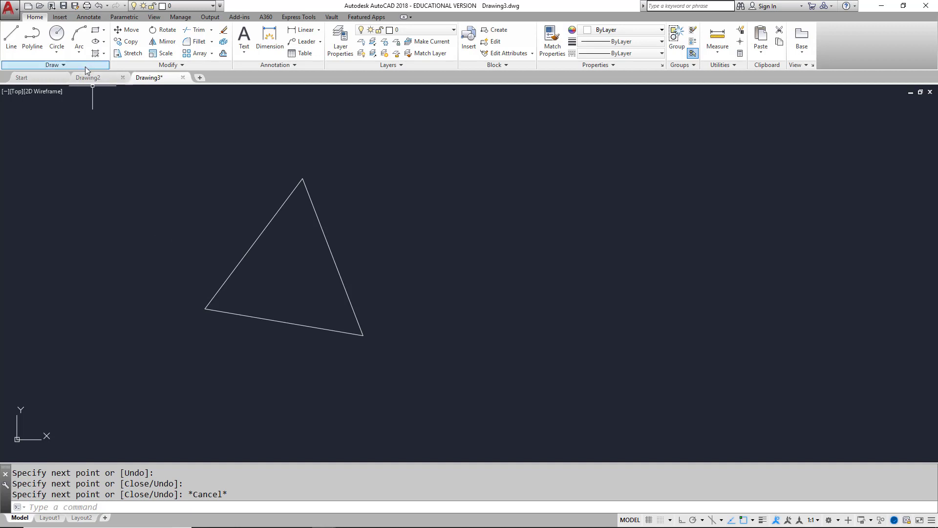
mouse_move(54, 43)
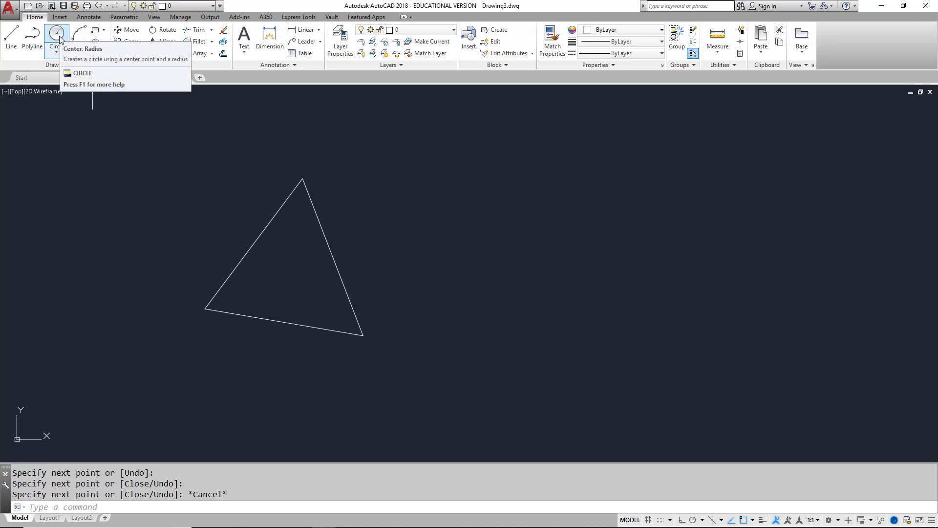
Place a Center, Radius circle of radius 6 right of the triangle.
left_click(55, 41)
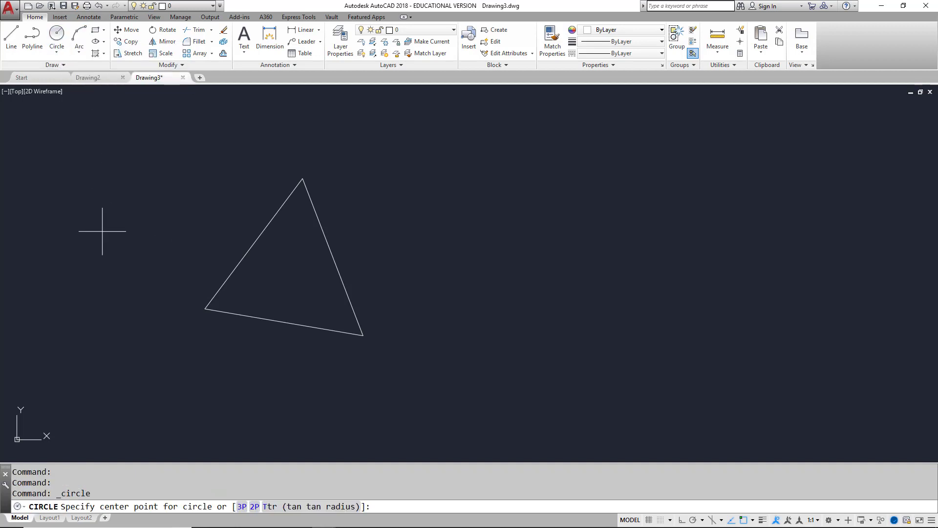
mouse_move(99, 457)
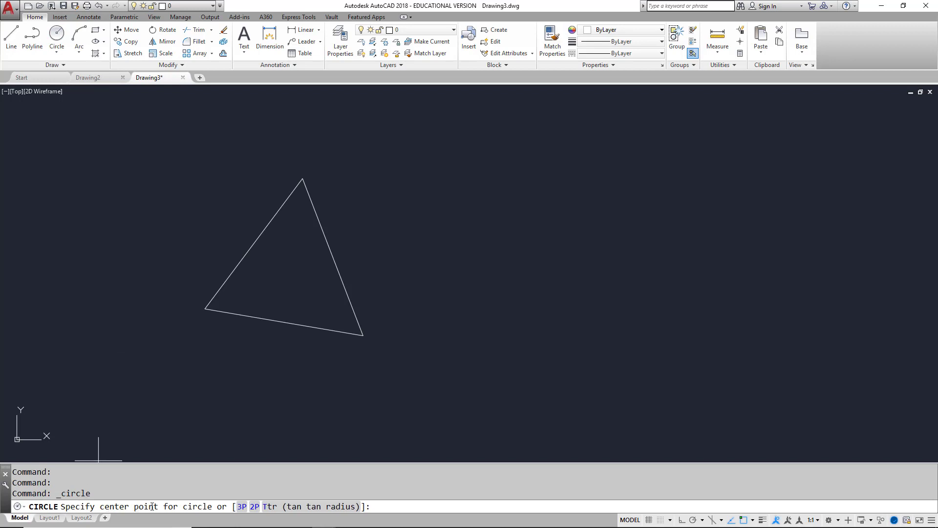
mouse_move(413, 252)
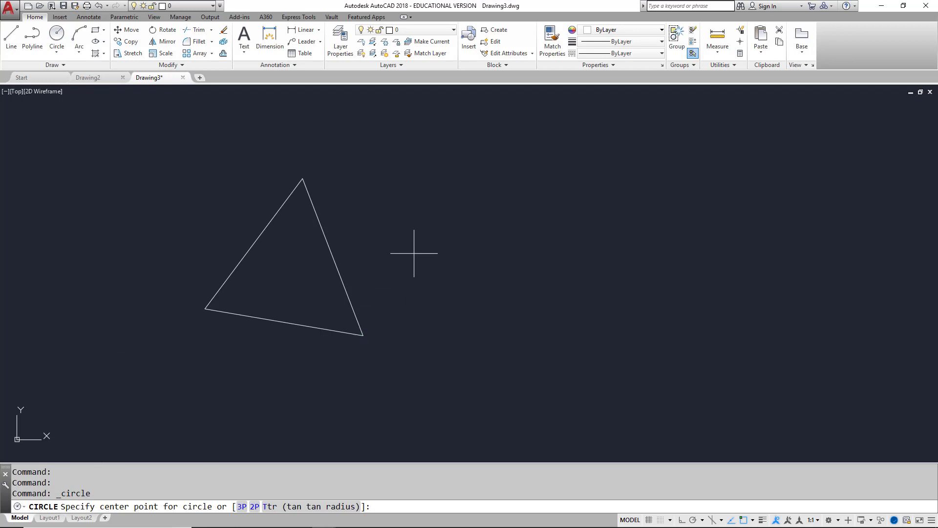
left_click(465, 264)
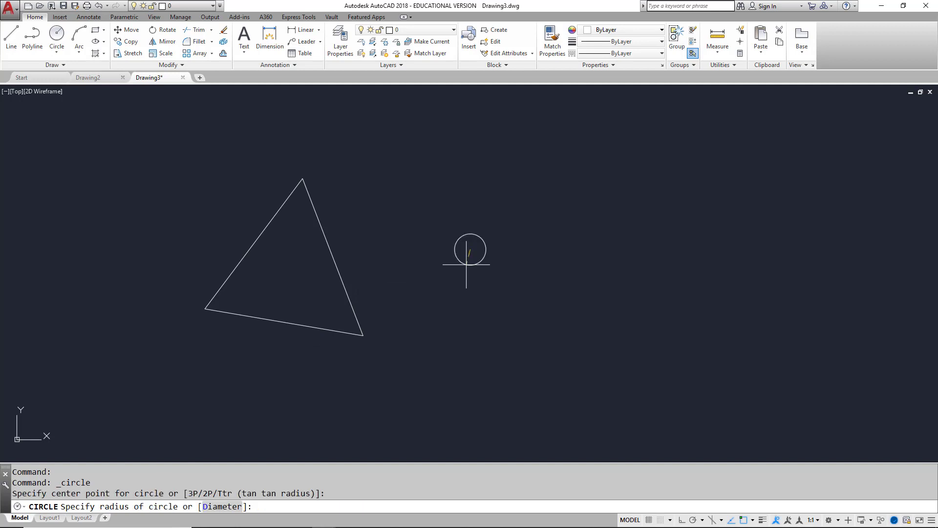
mouse_move(448, 282)
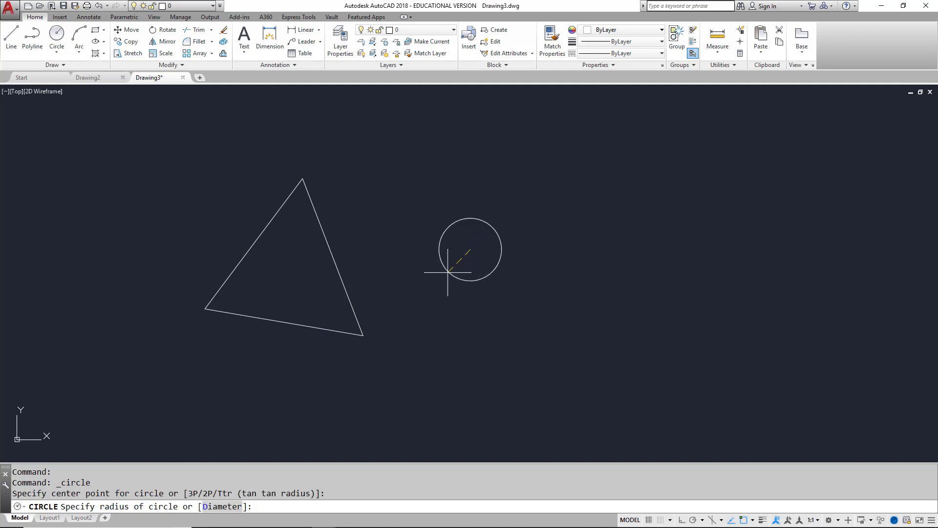
mouse_move(435, 319)
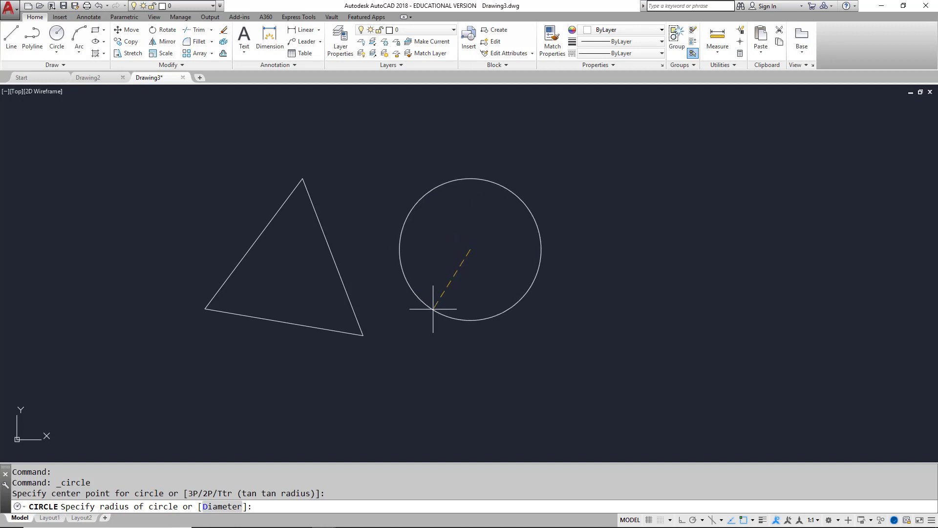
mouse_move(406, 299)
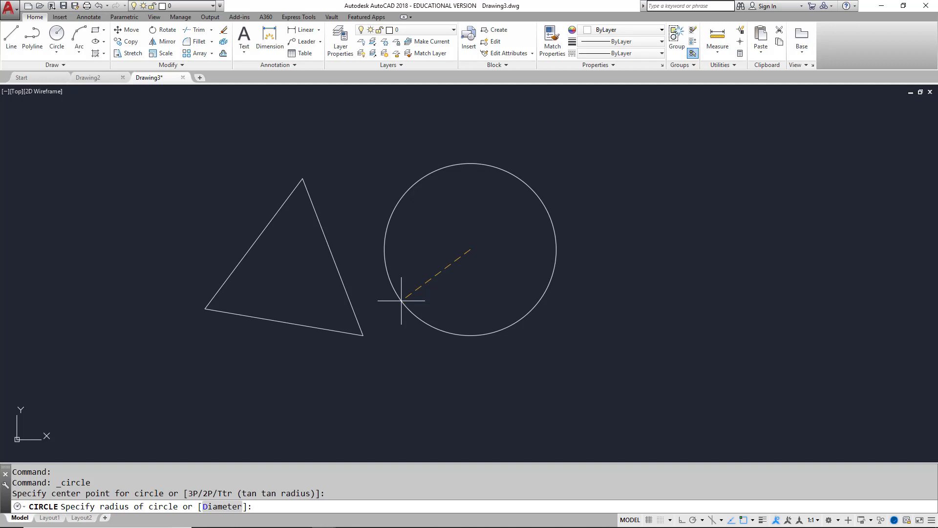
type("6")
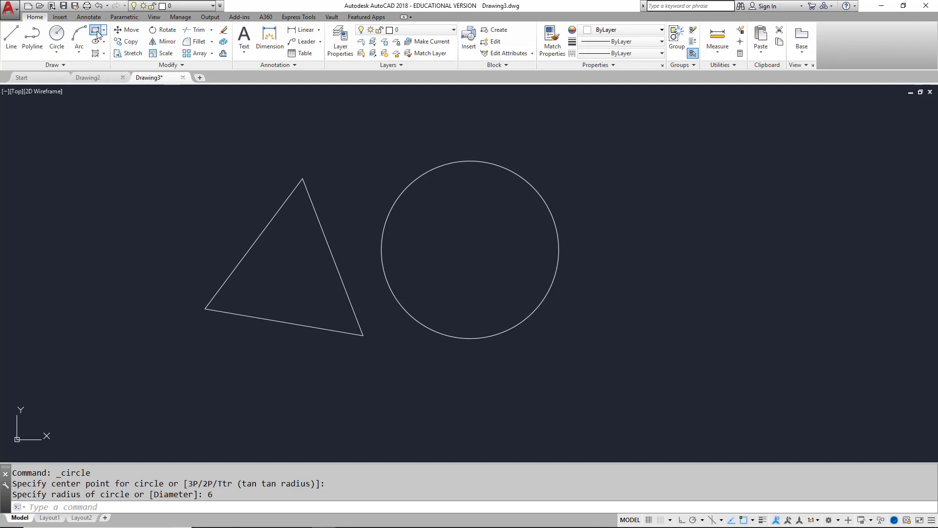
Draw a rectangle from a corner inside the circle toward its upper right.
left_click(97, 31)
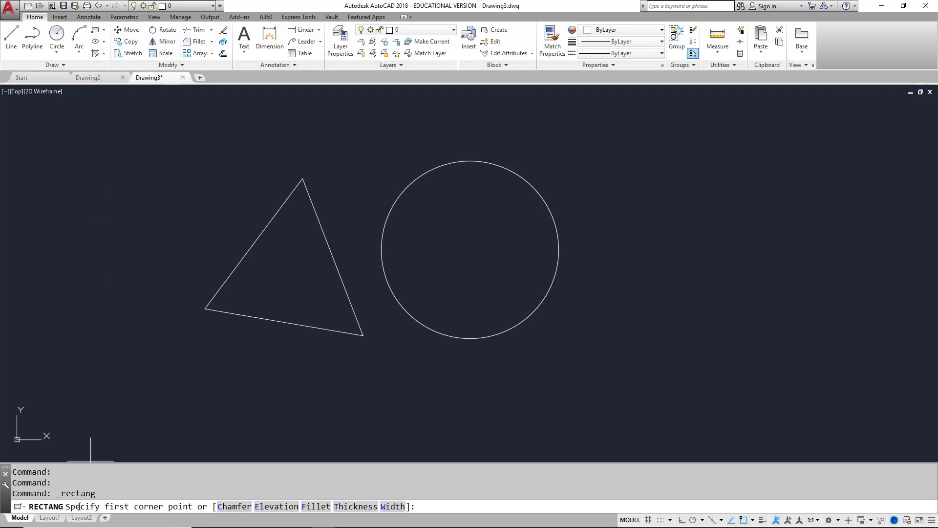
mouse_move(231, 416)
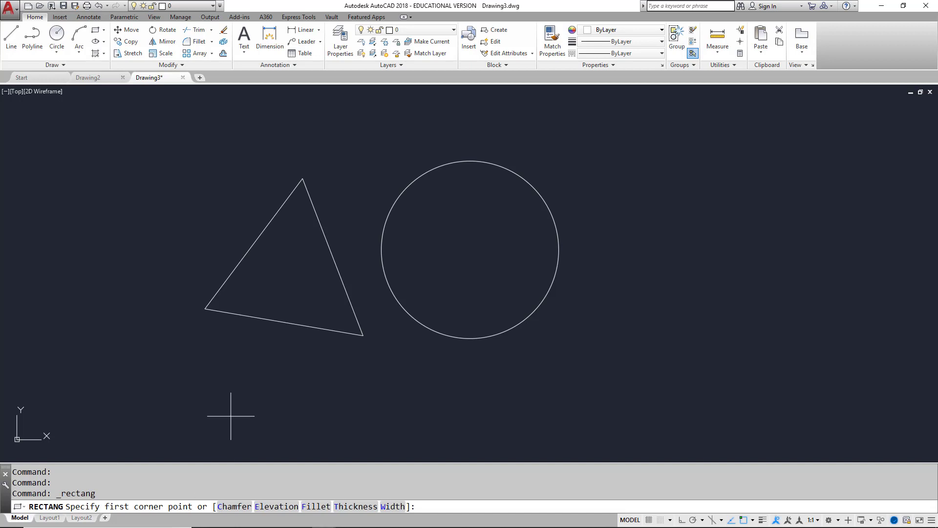
mouse_move(429, 296)
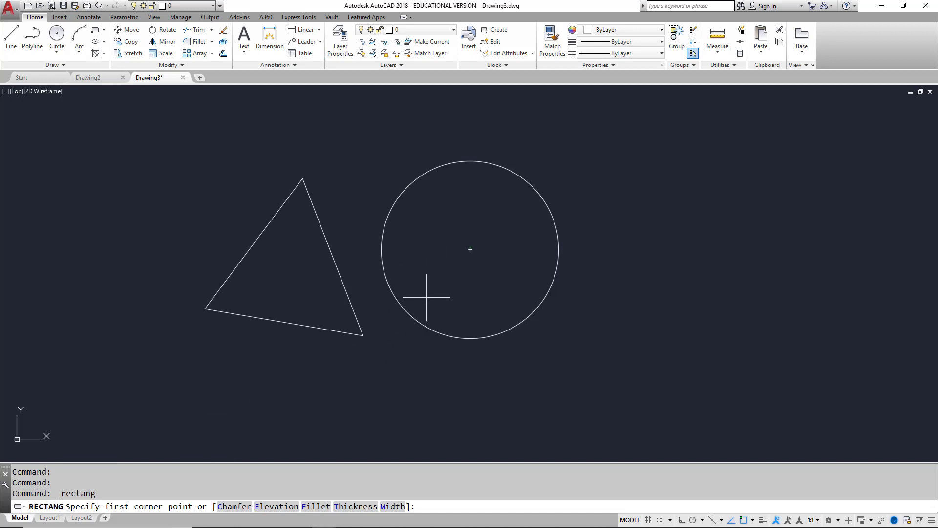
left_click(427, 190)
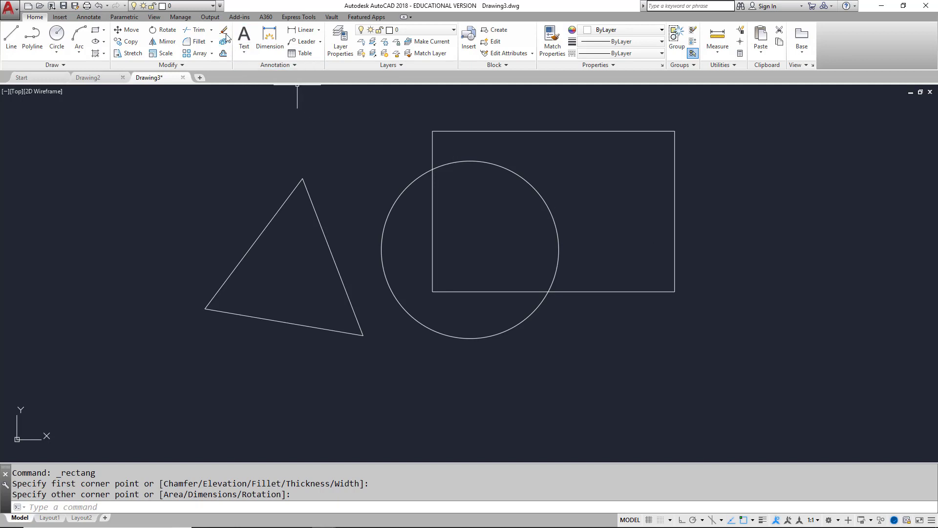
mouse_move(224, 30)
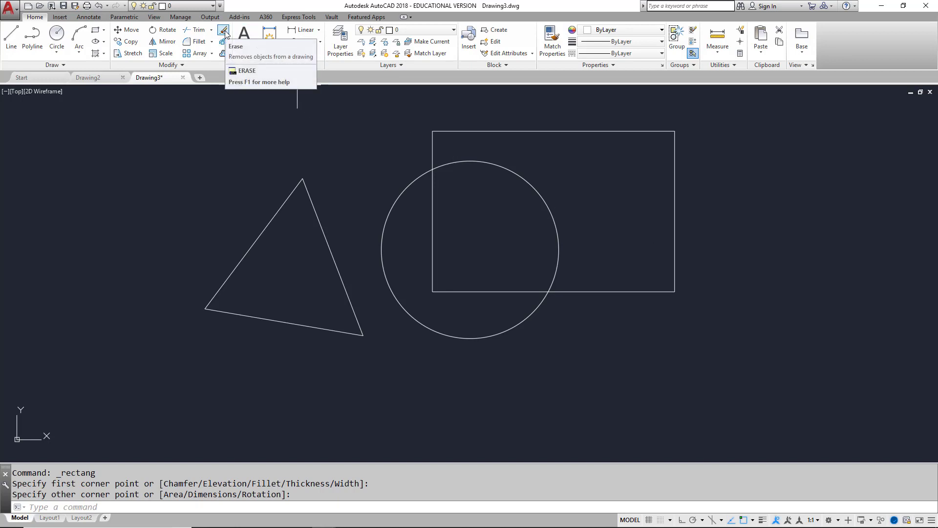
Erase the triangle, circle and rectangle with the Erase tool, confirming with Enter.
left_click(224, 29)
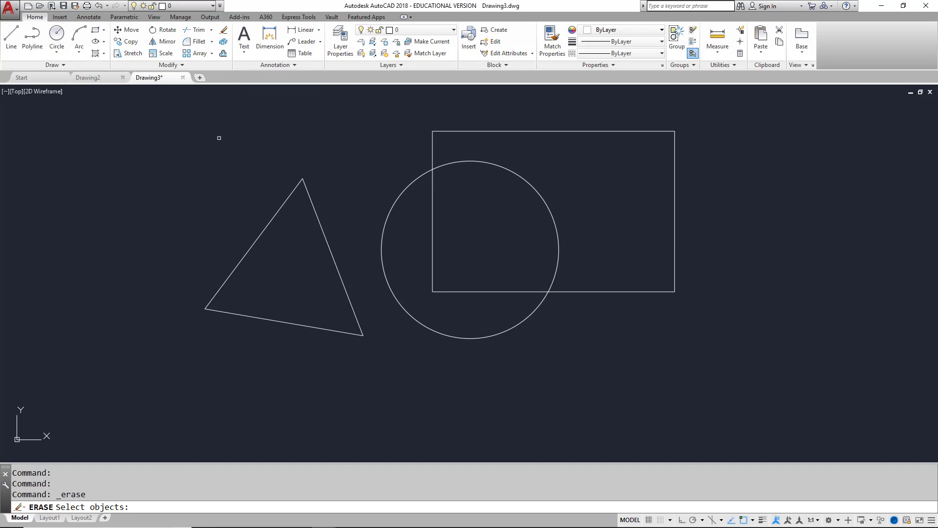
mouse_move(276, 212)
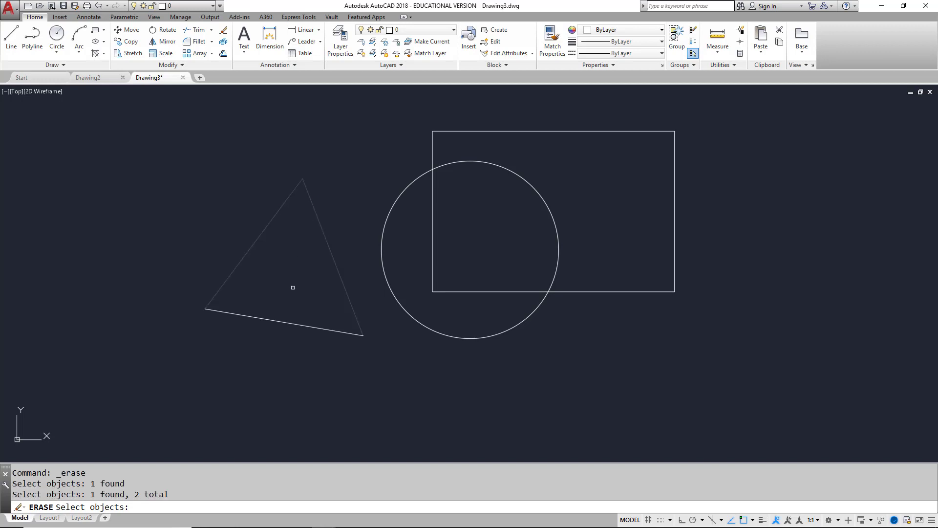
left_click(293, 287)
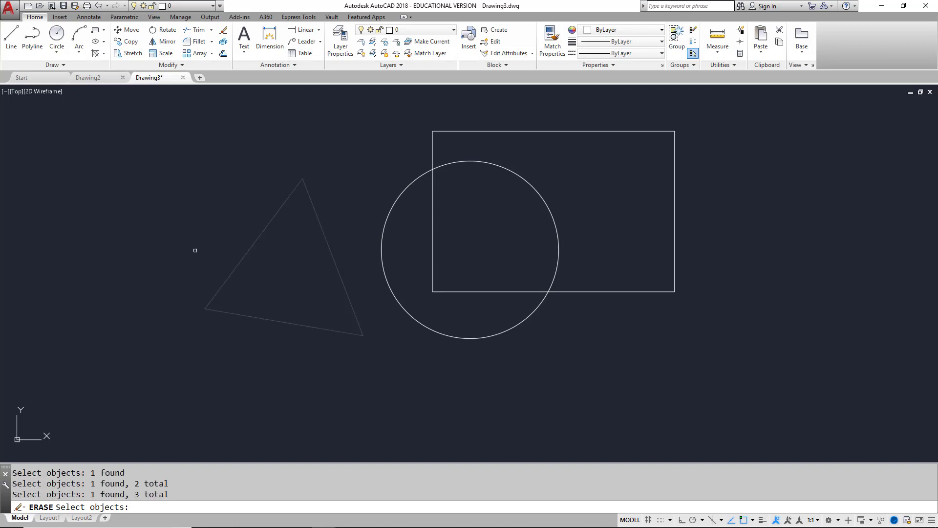
mouse_move(197, 249)
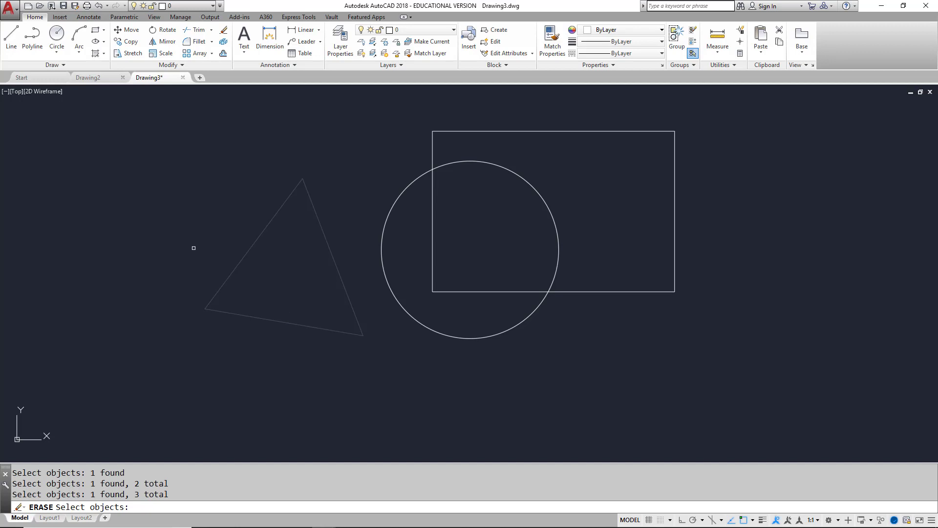
key("Enter")
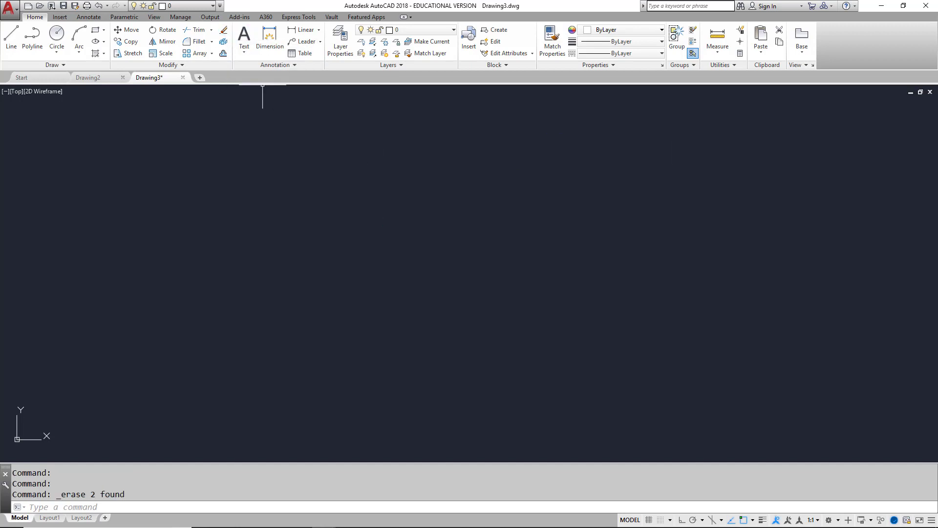
mouse_move(211, 240)
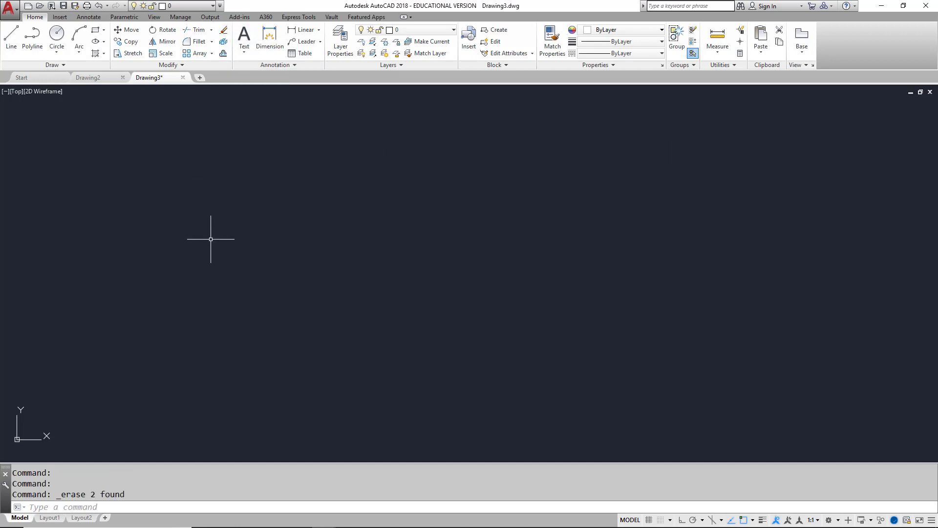
mouse_move(214, 239)
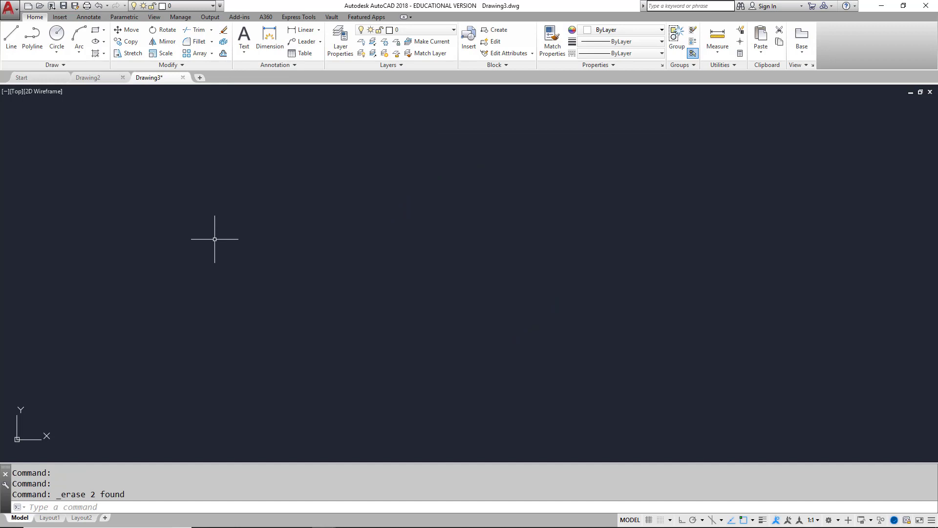